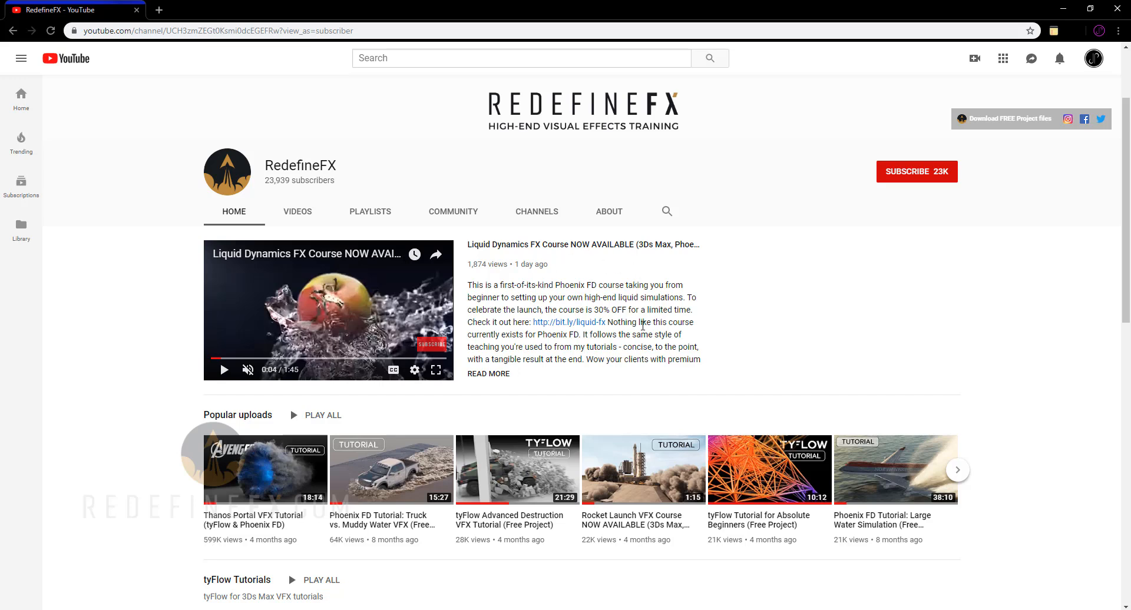
mouse_move(518, 258)
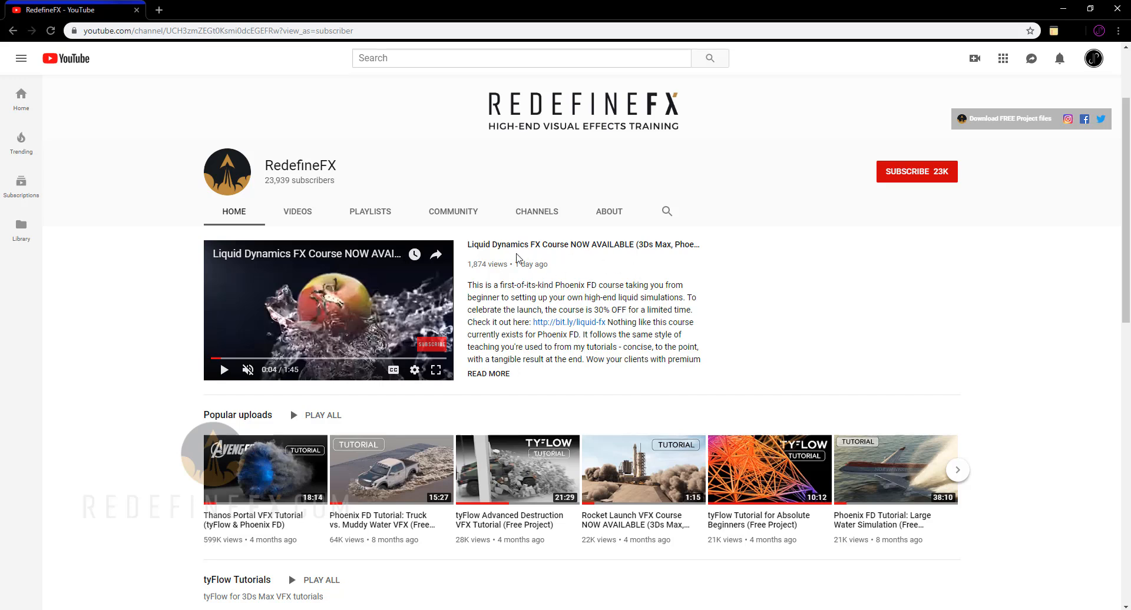
mouse_move(648, 345)
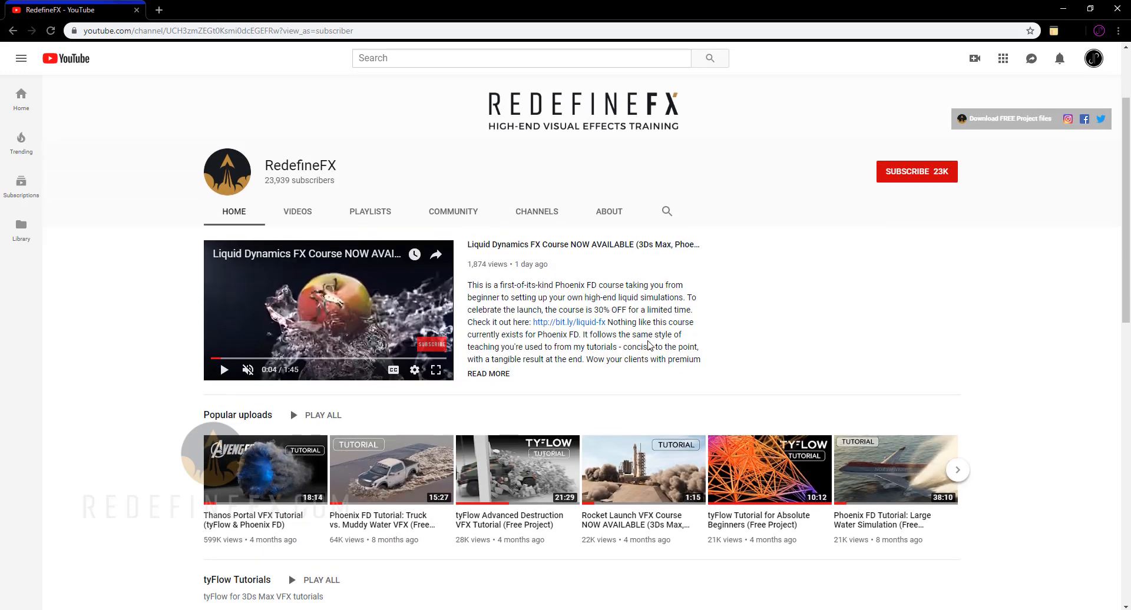
Step: Inspect the scene's unit settings and system unit scale, showing metric centimetres
scroll("down", 3)
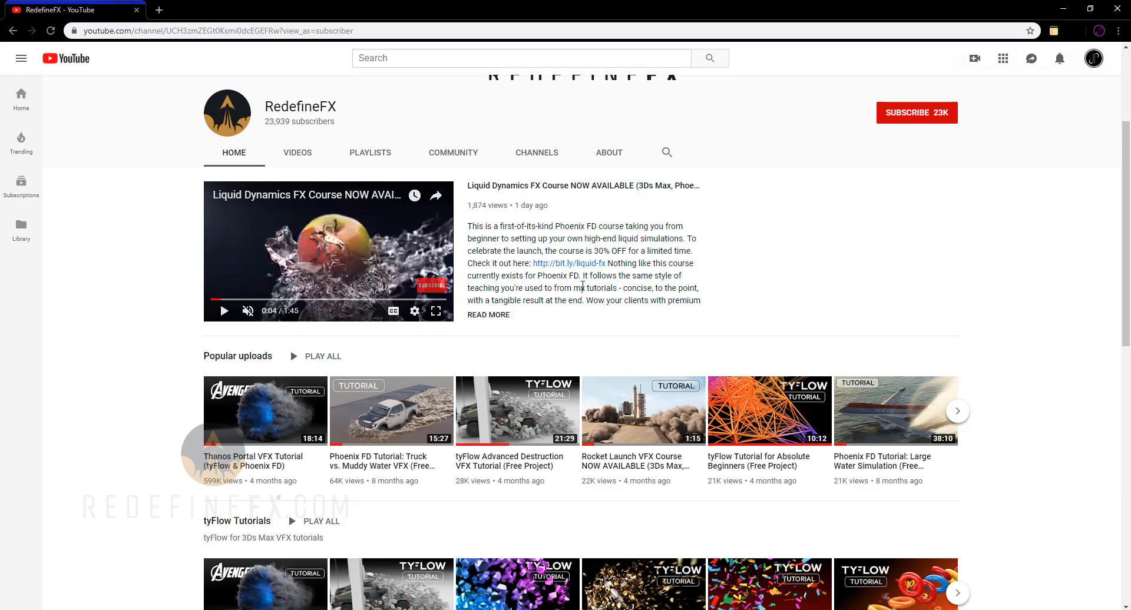
scroll("down", 3)
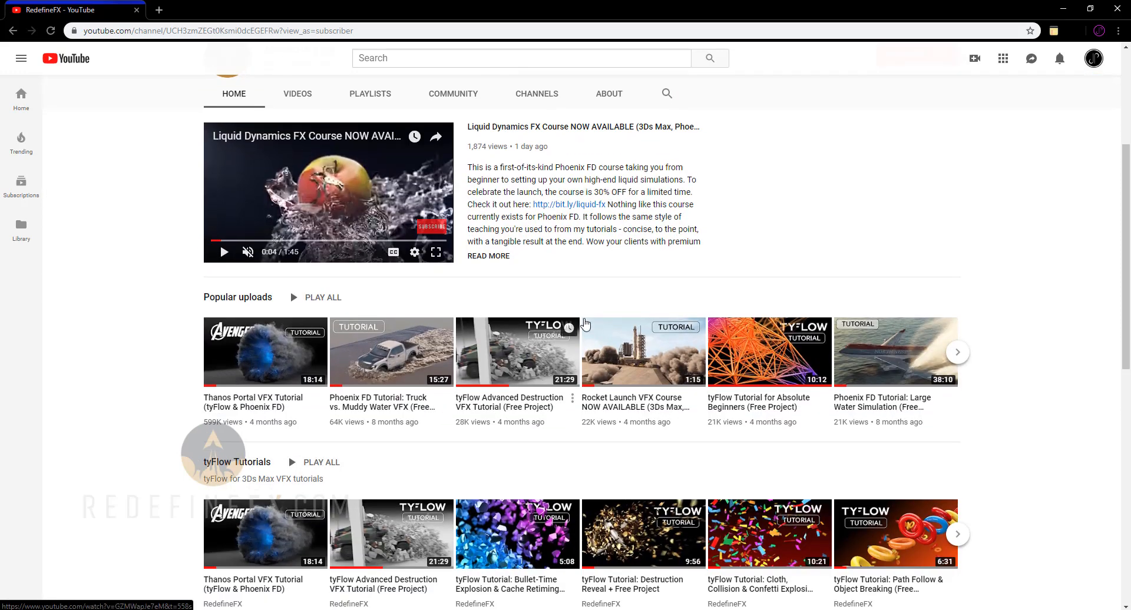
scroll("up", 3)
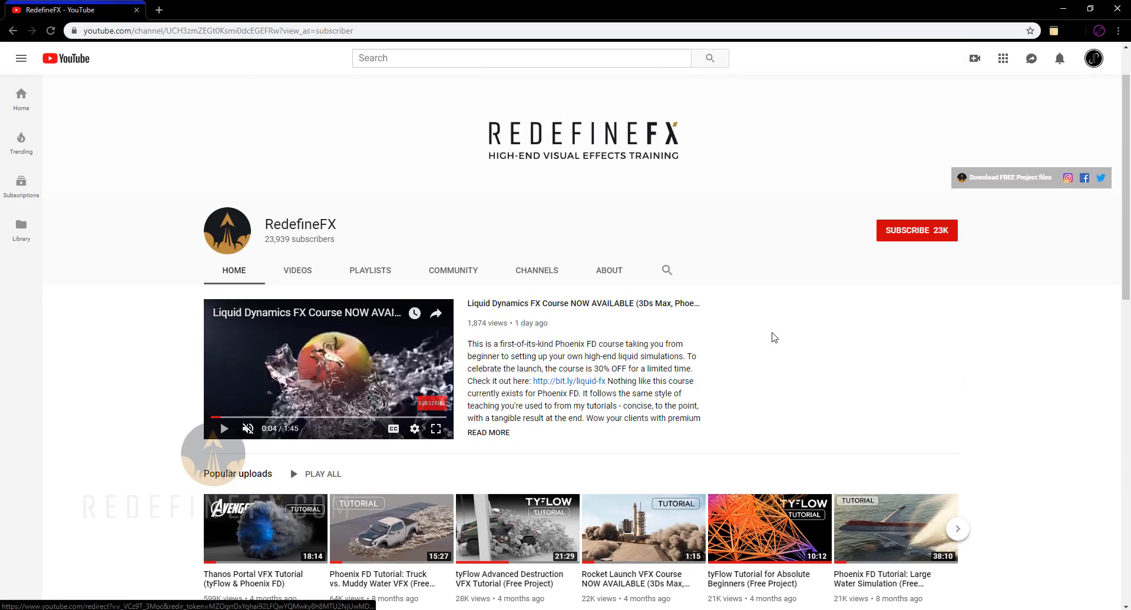
mouse_move(869, 219)
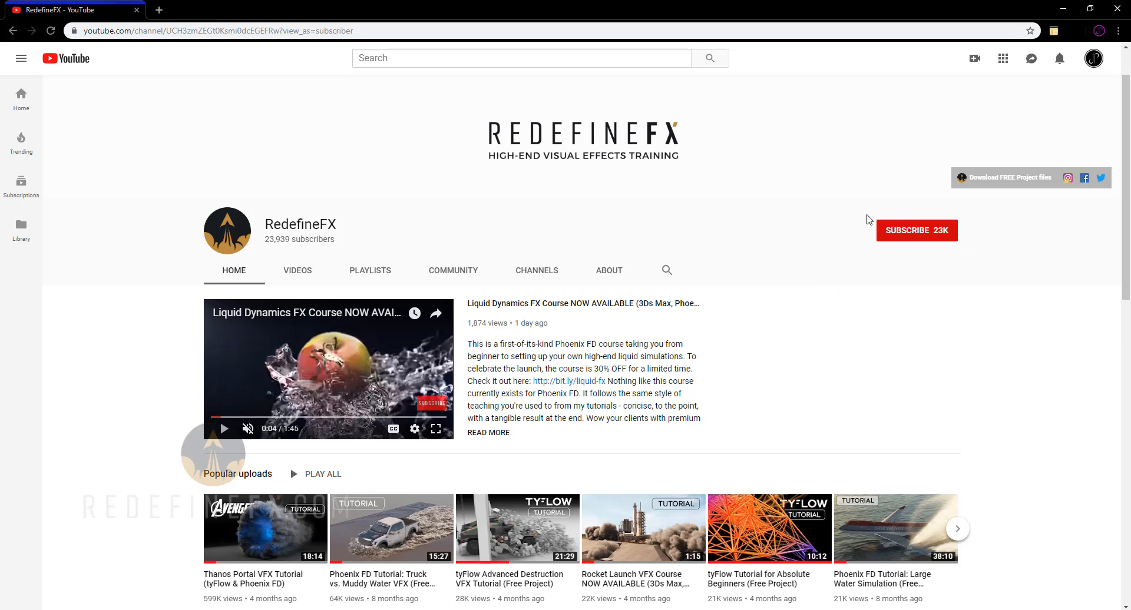
mouse_move(802, 275)
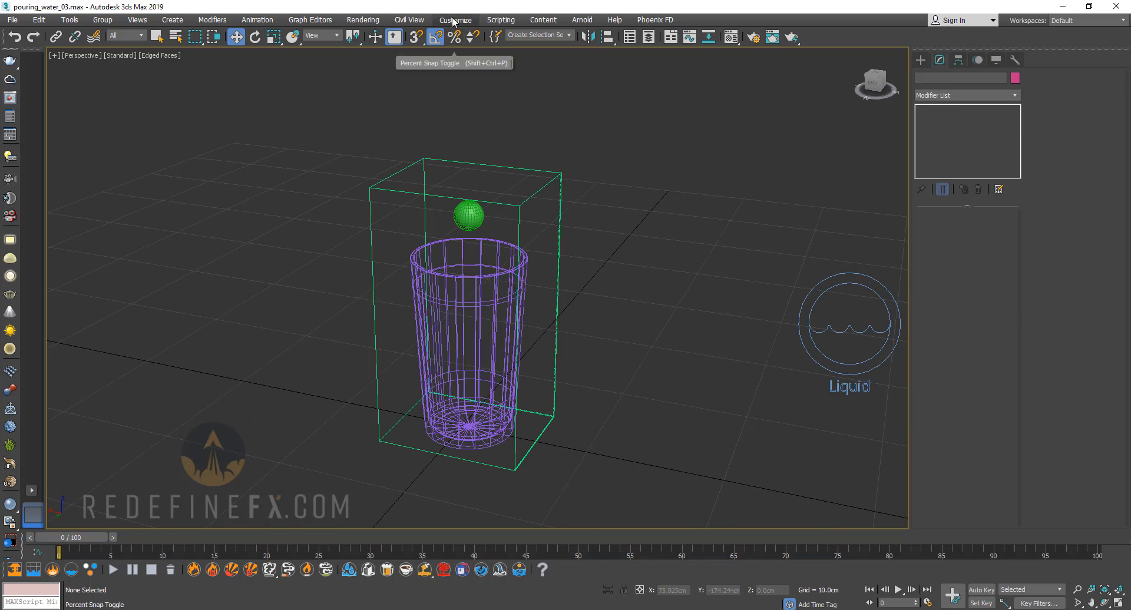
left_click(454, 20)
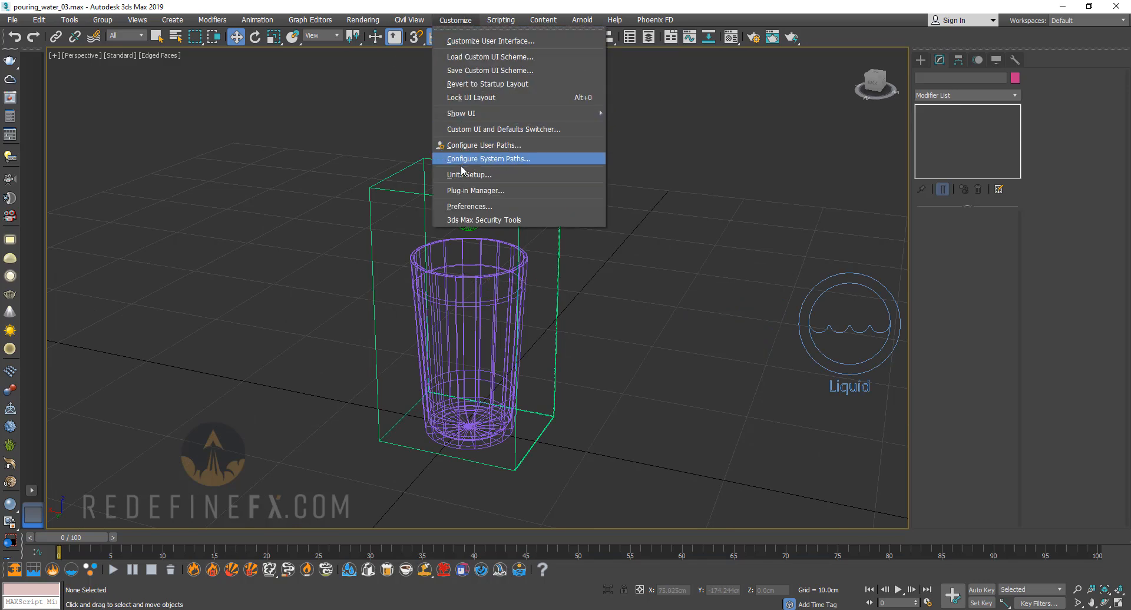
left_click(468, 175)
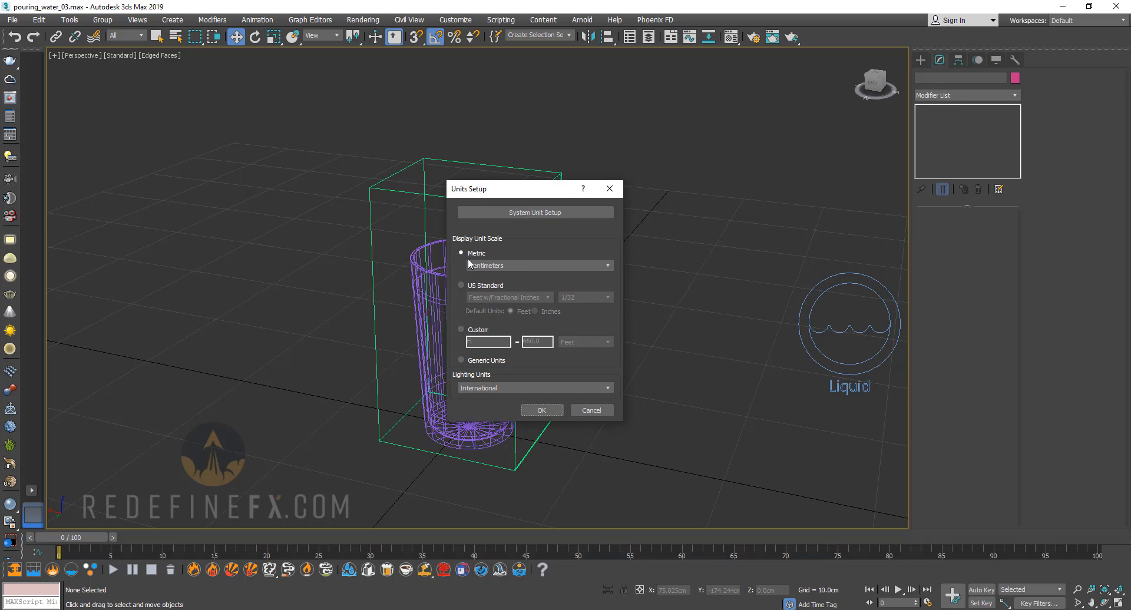
left_click(535, 212)
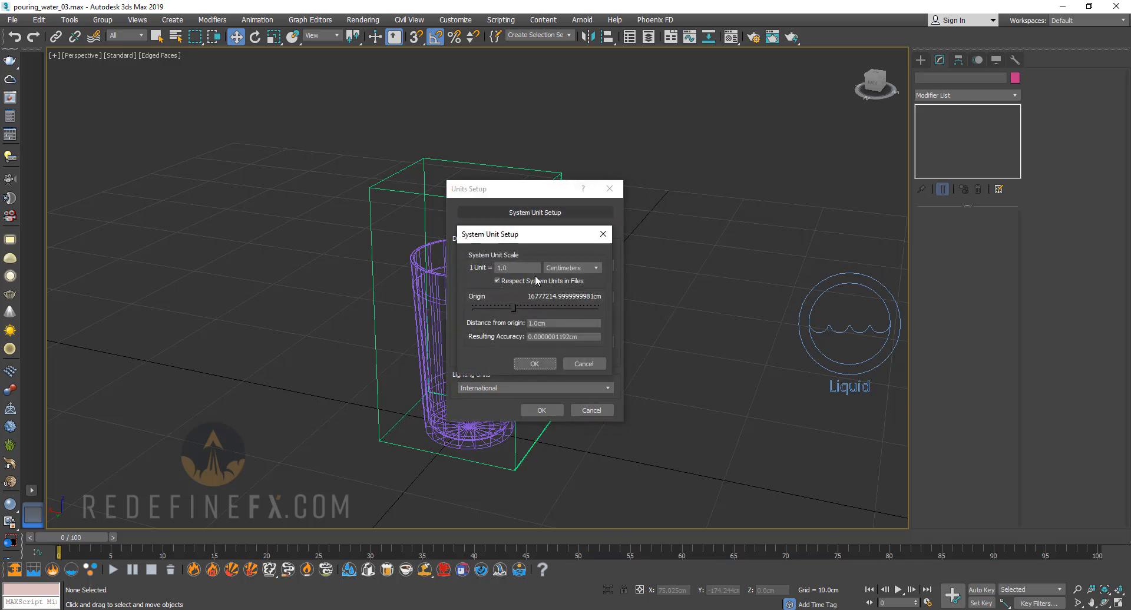
left_click_drag(493, 233, 333, 224)
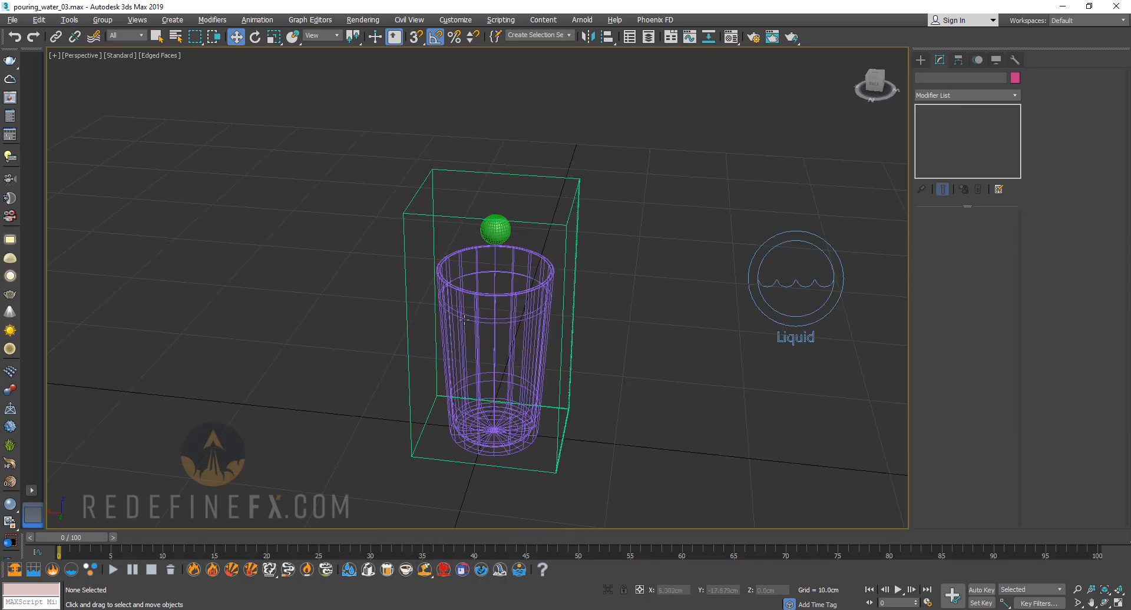
Step: Reopen the unit settings to confirm centimetres, then close them
left_click(454, 20)
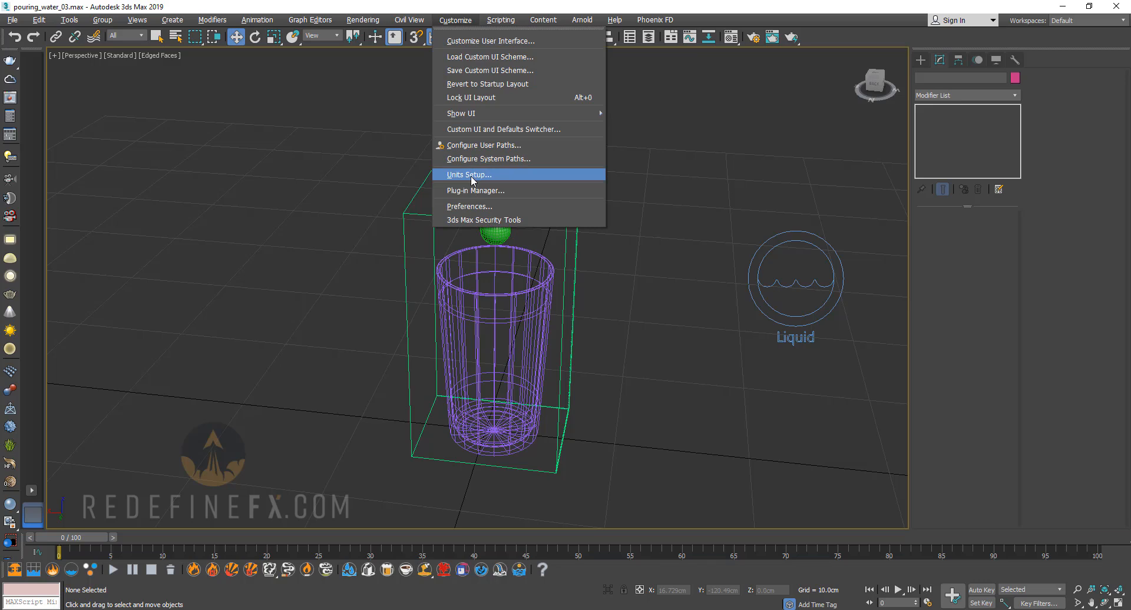
left_click(468, 175)
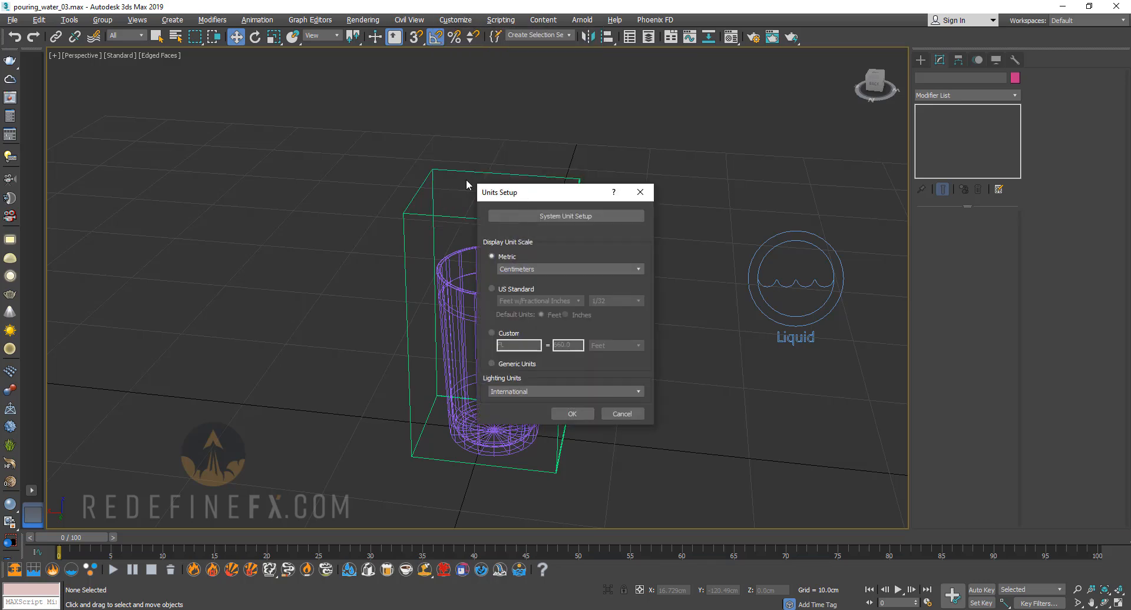
left_click(572, 414)
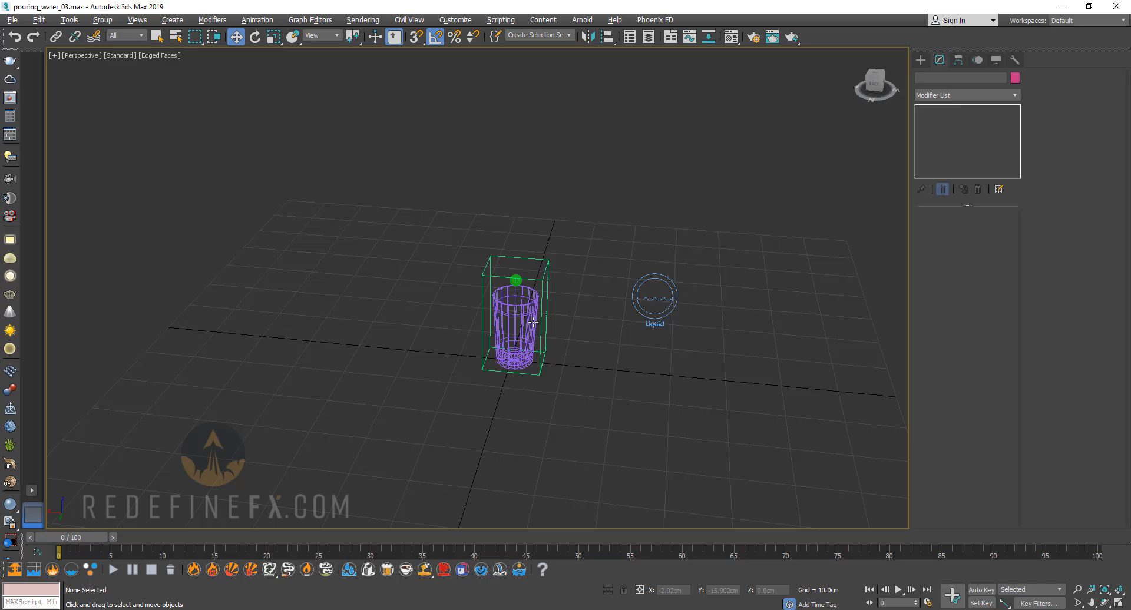
Step: Draw a small Box primitive at the base of the glass to gauge scale
scroll("up", 3)
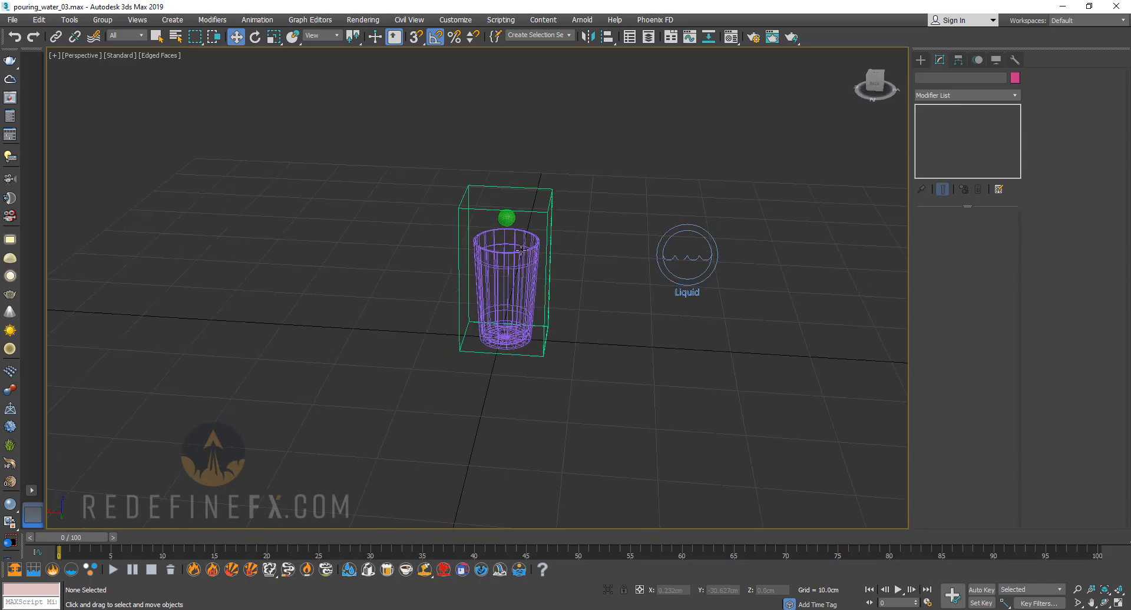
left_click(921, 58)
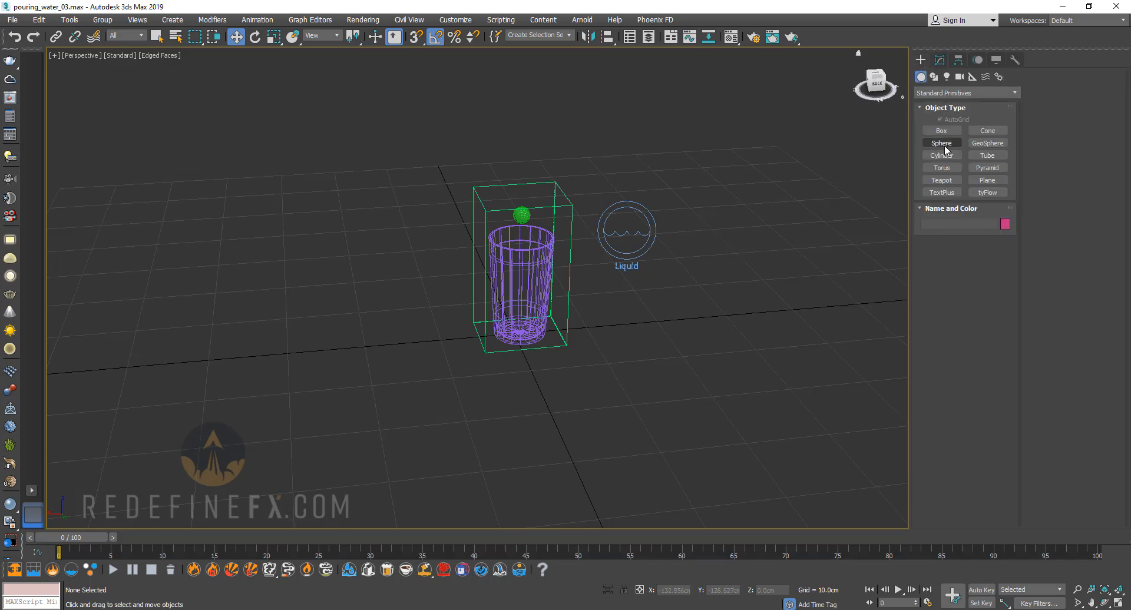
left_click(940, 130)
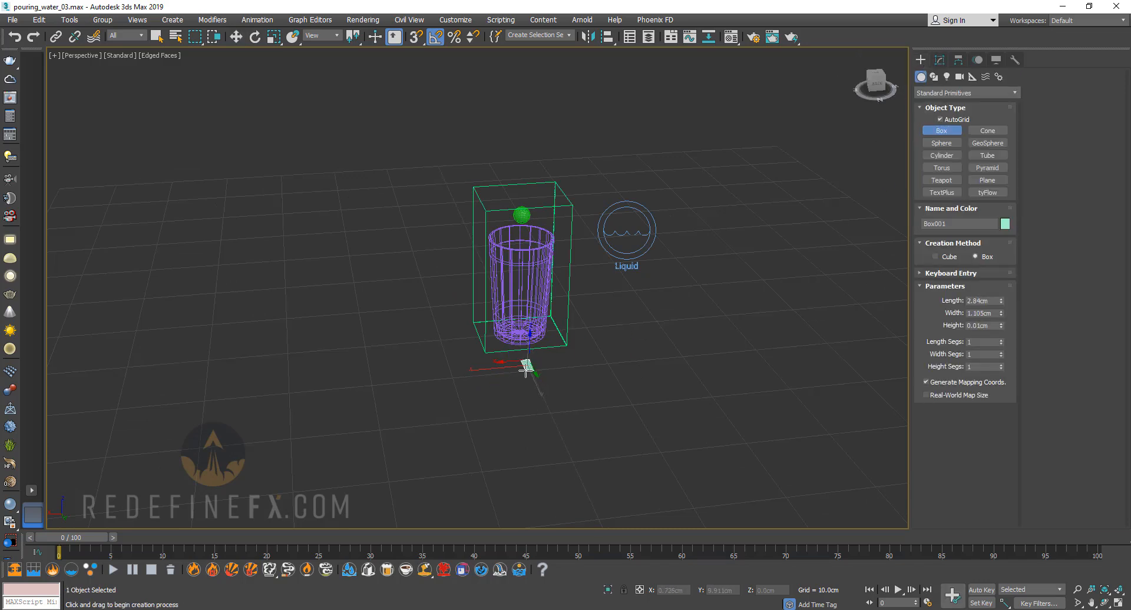
left_click_drag(525, 371, 519, 268)
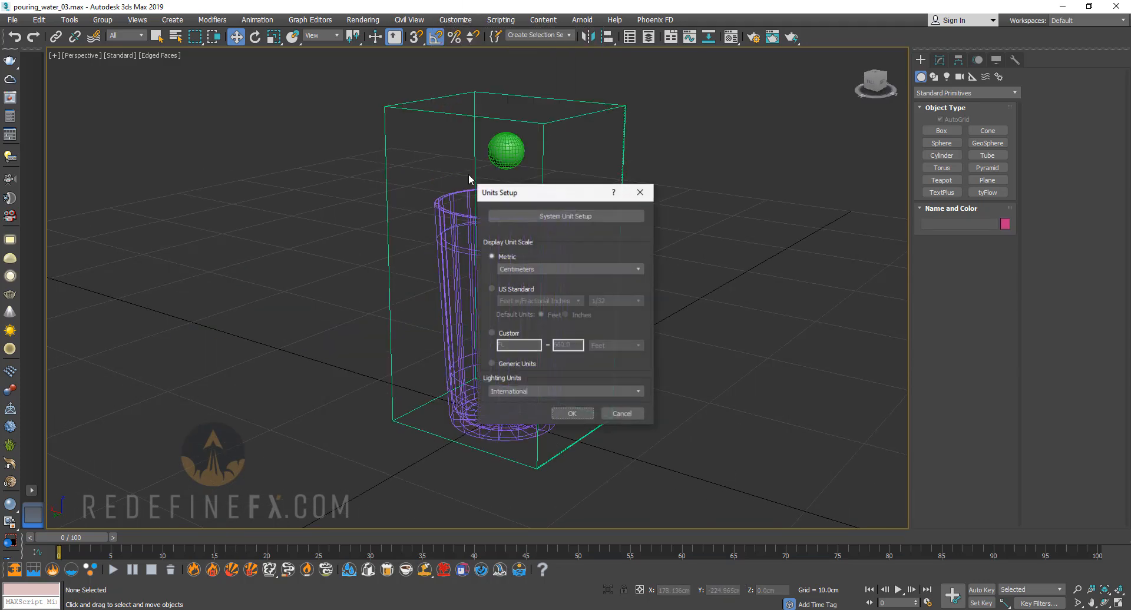
Step: Set display and system units to metres and draw a tall box beside the glass
left_click(570, 269)
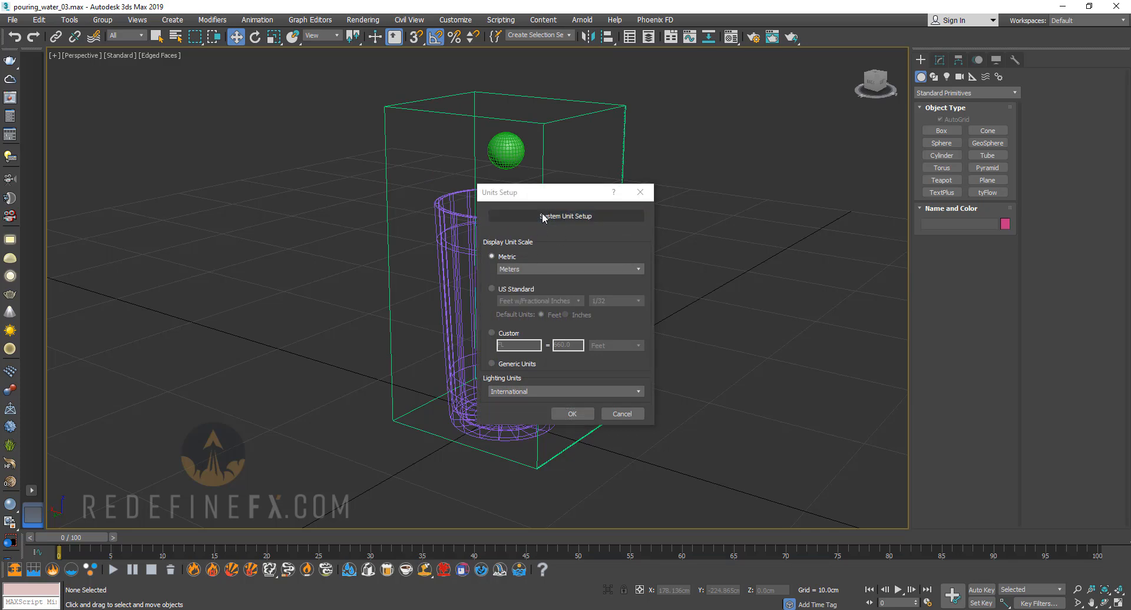
left_click(565, 216)
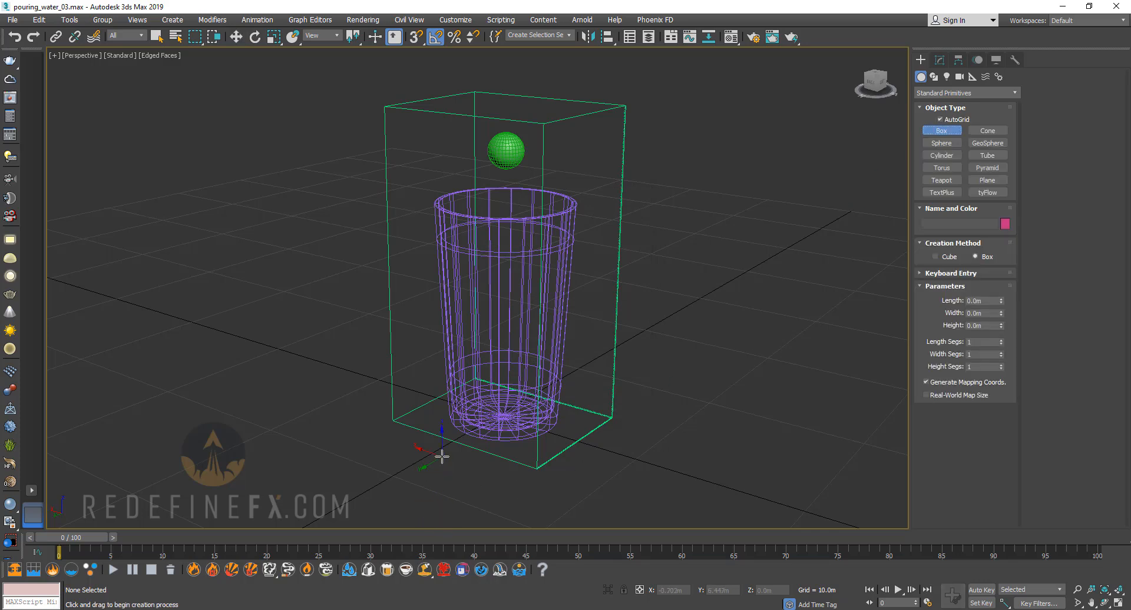
left_click_drag(439, 455, 466, 241)
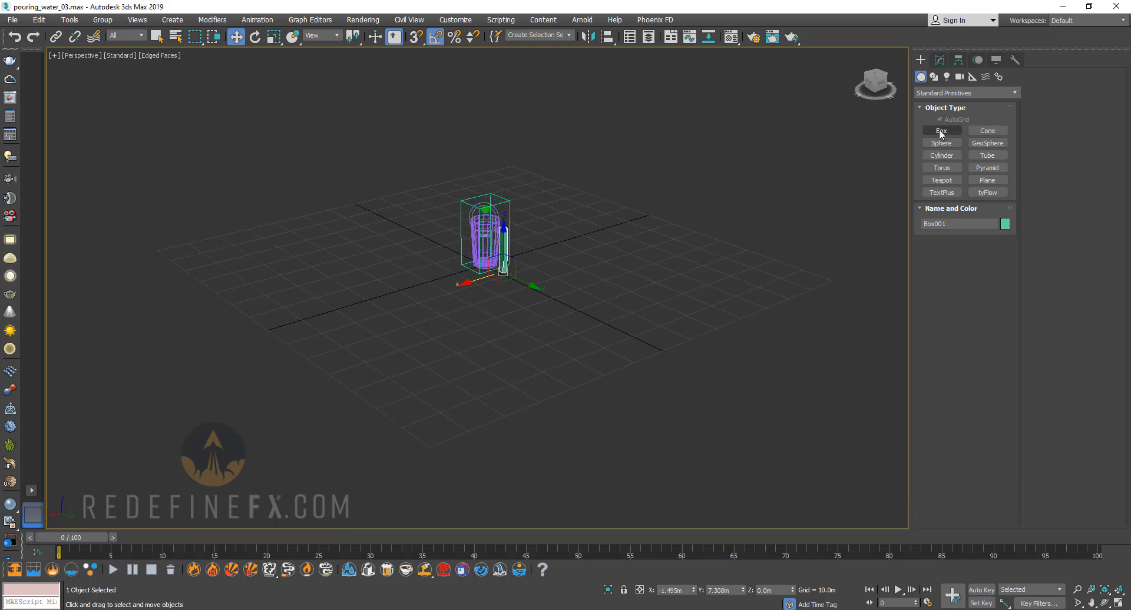
Step: Add a green cube with the Box tool, show its size parameters and close the unit settings
left_click(940, 130)
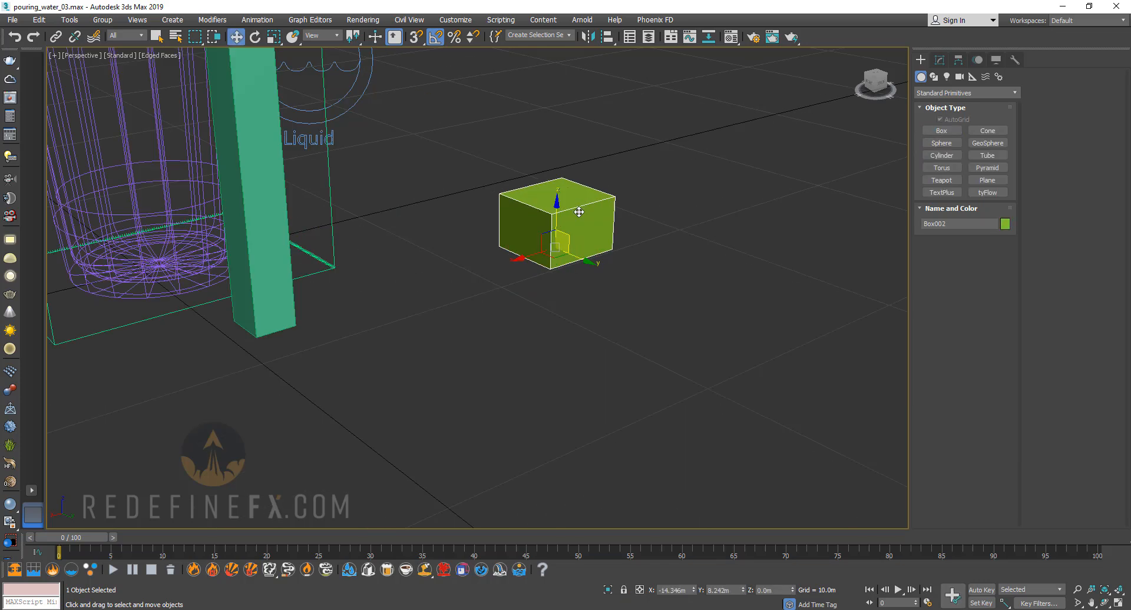
left_click(939, 60)
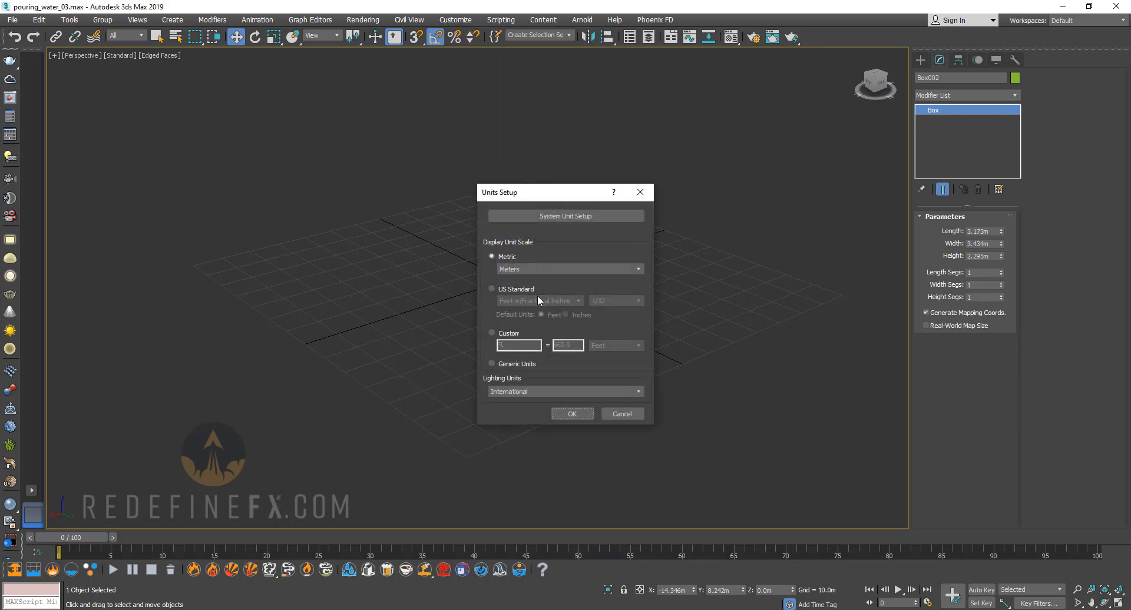
left_click(572, 413)
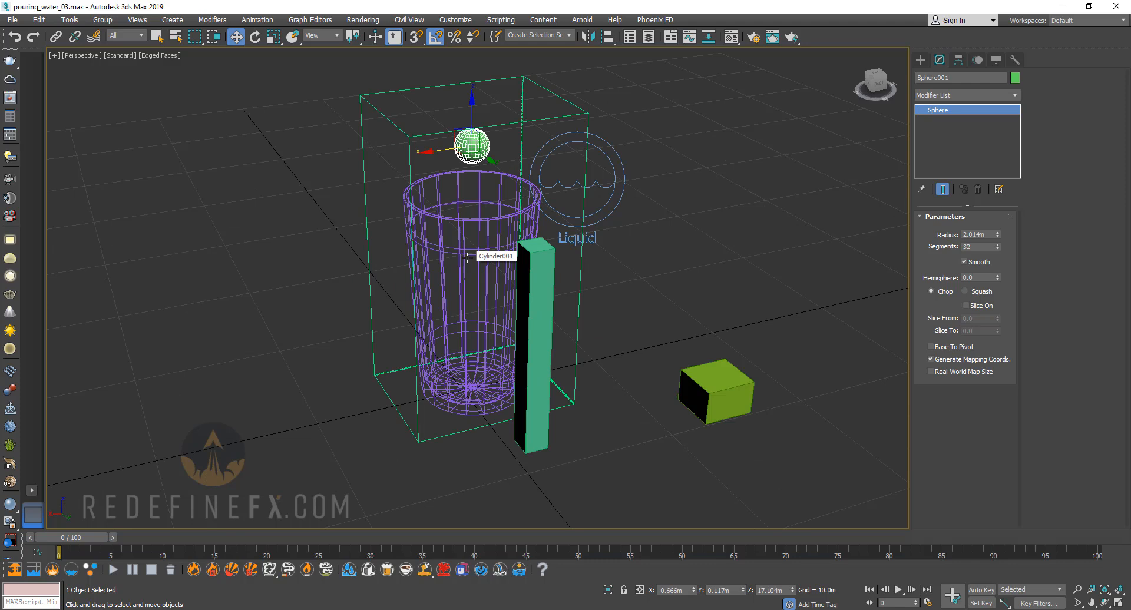
Step: Expand the simulator's Grid and Dynamics rollouts, showing steps per frame 2 and time scale 0.25
scroll("down", 3)
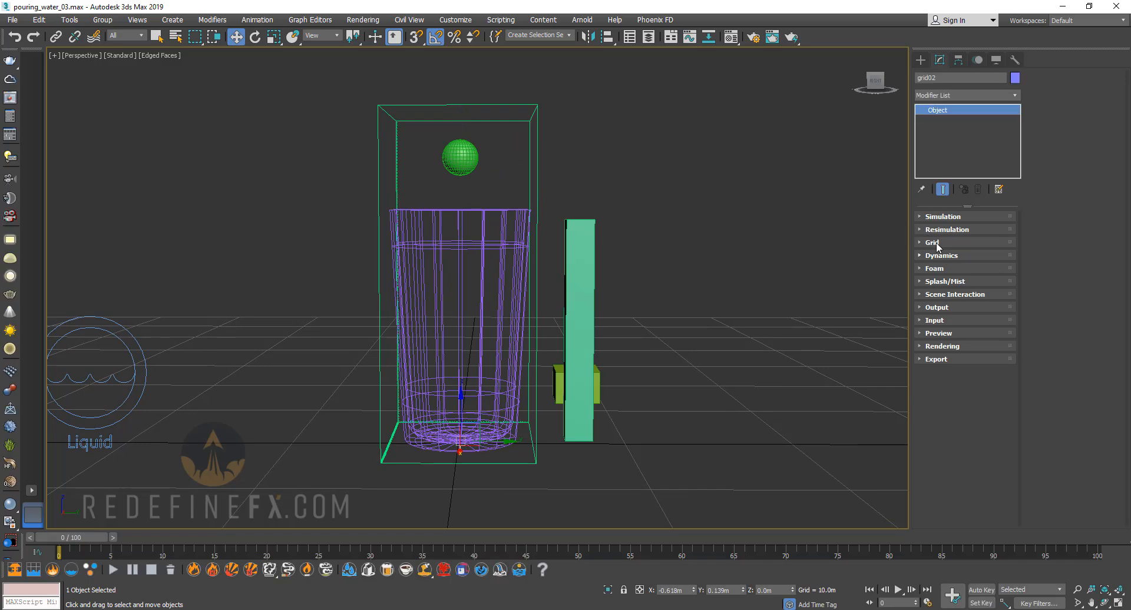
left_click(941, 254)
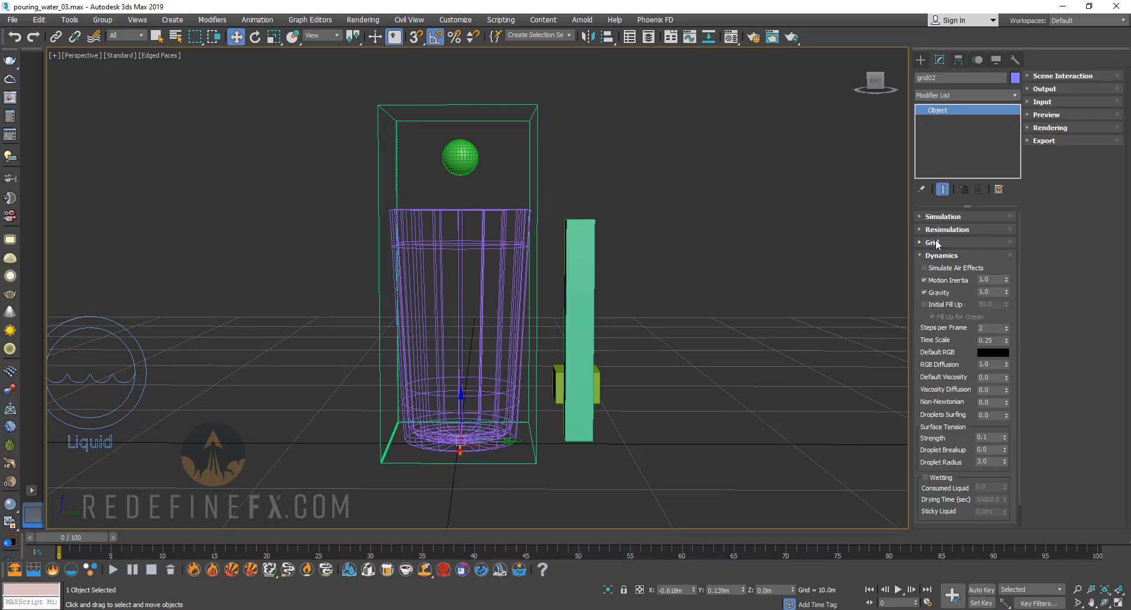
left_click(931, 243)
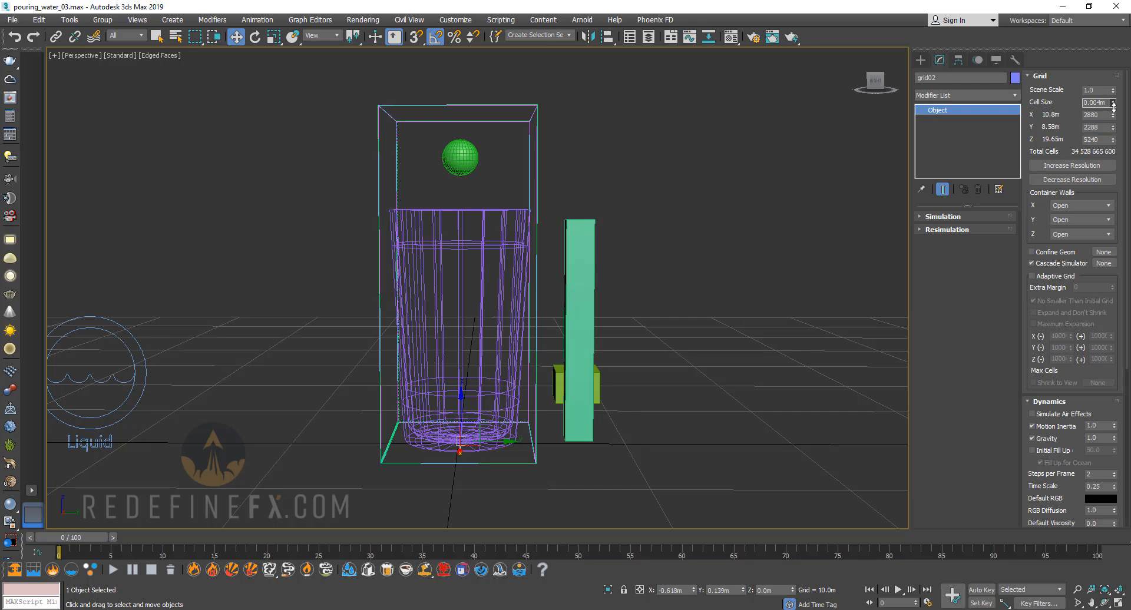
left_click(1072, 165)
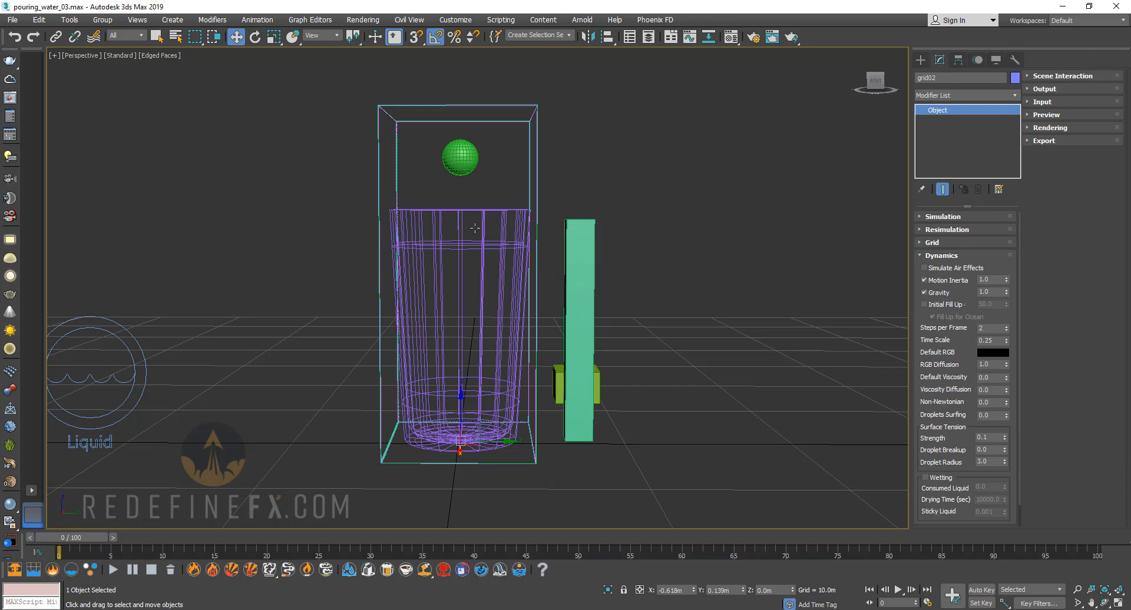
mouse_move(361, 201)
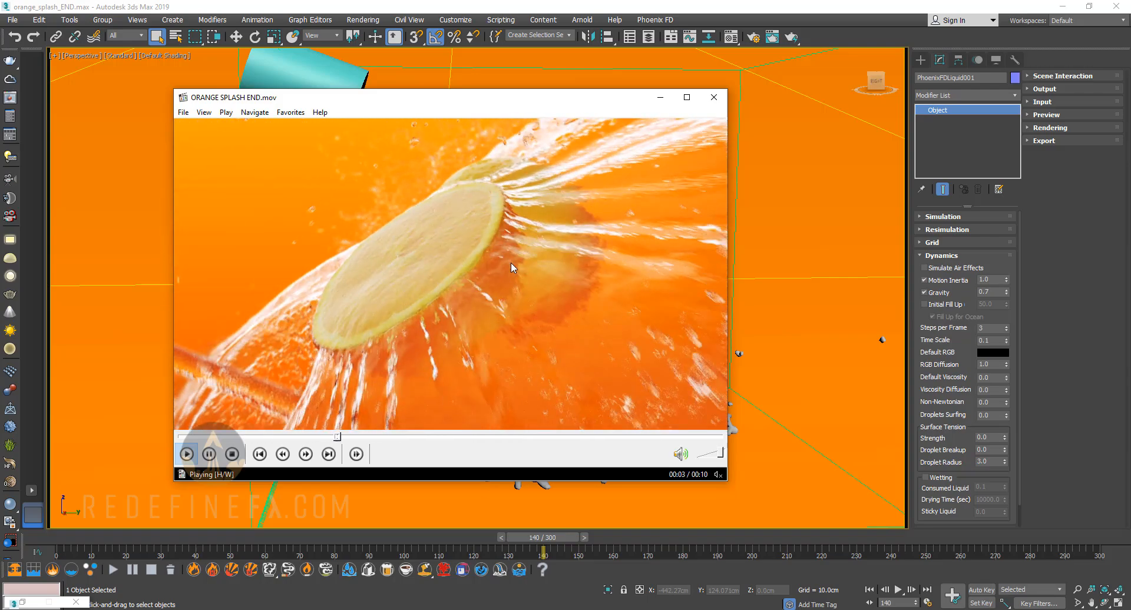
left_click(208, 453)
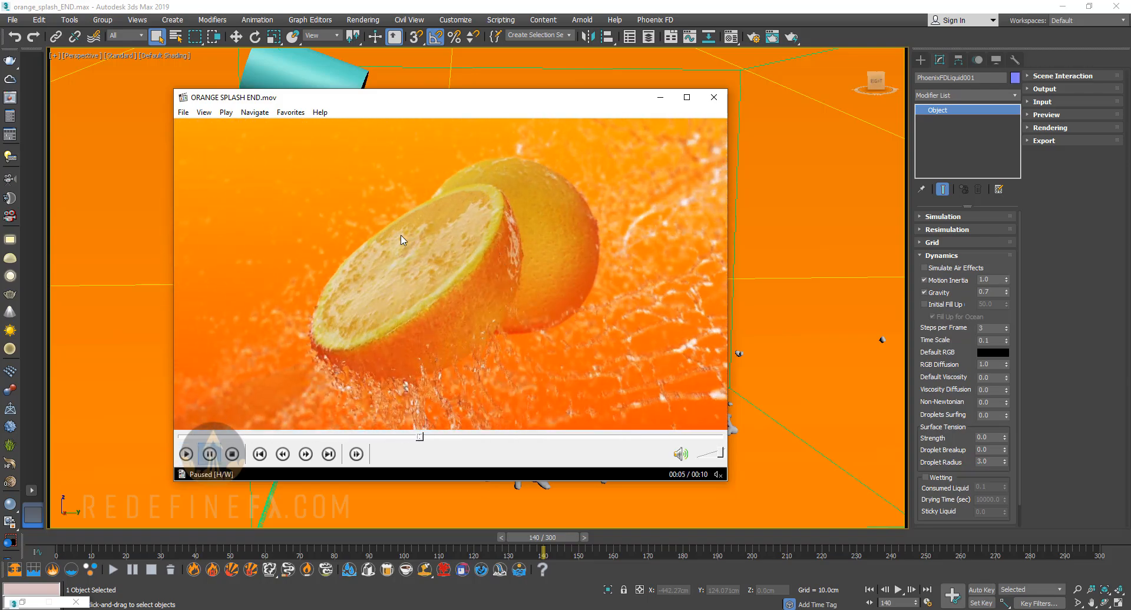
mouse_move(402, 399)
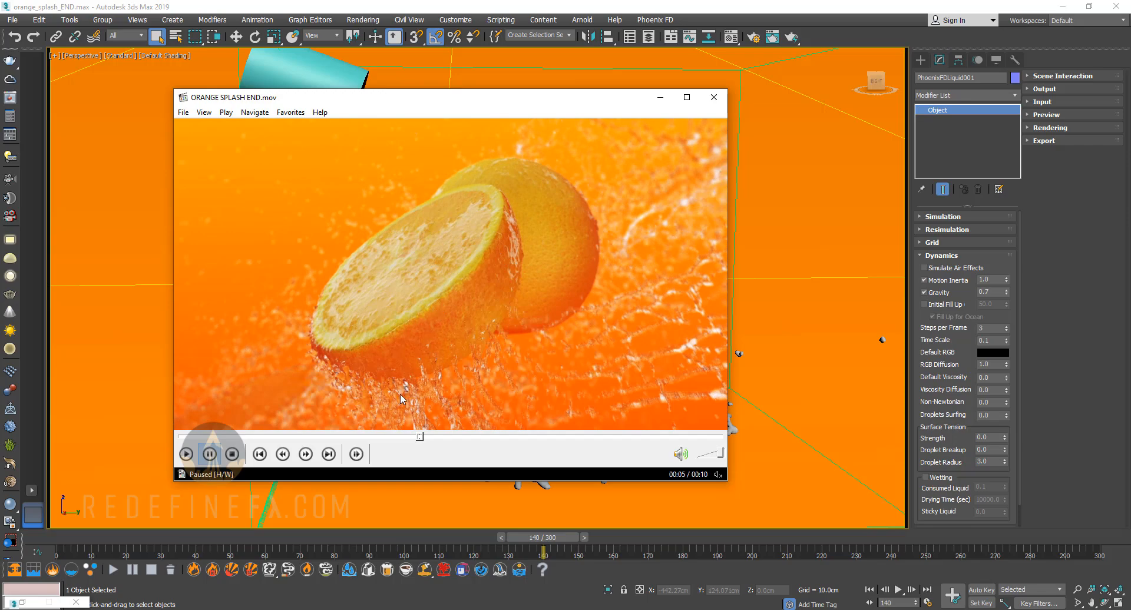
left_click(185, 454)
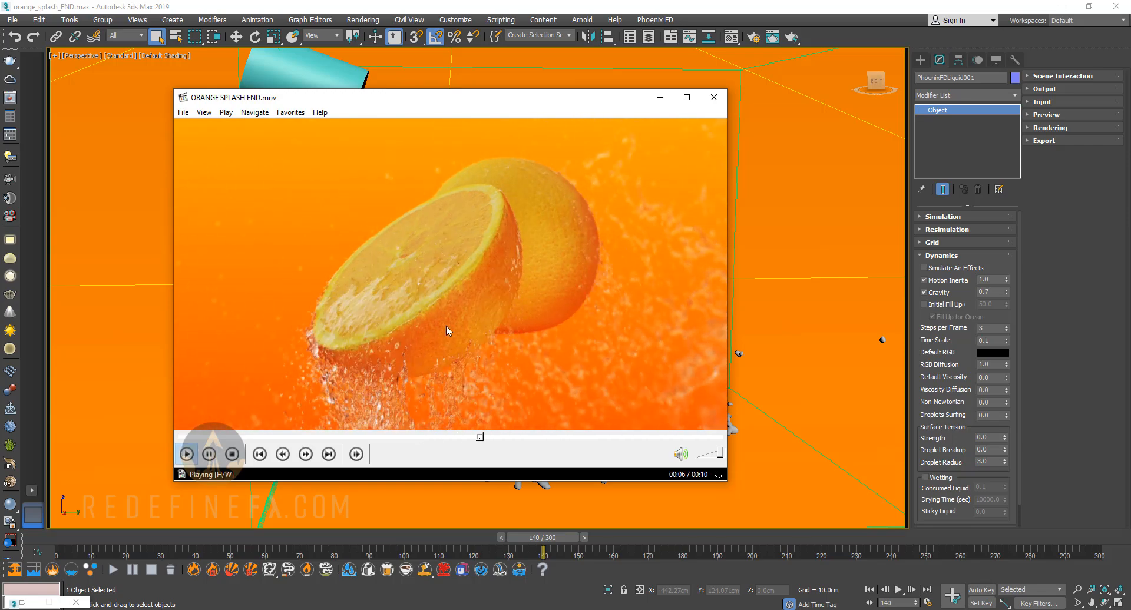
left_click(209, 454)
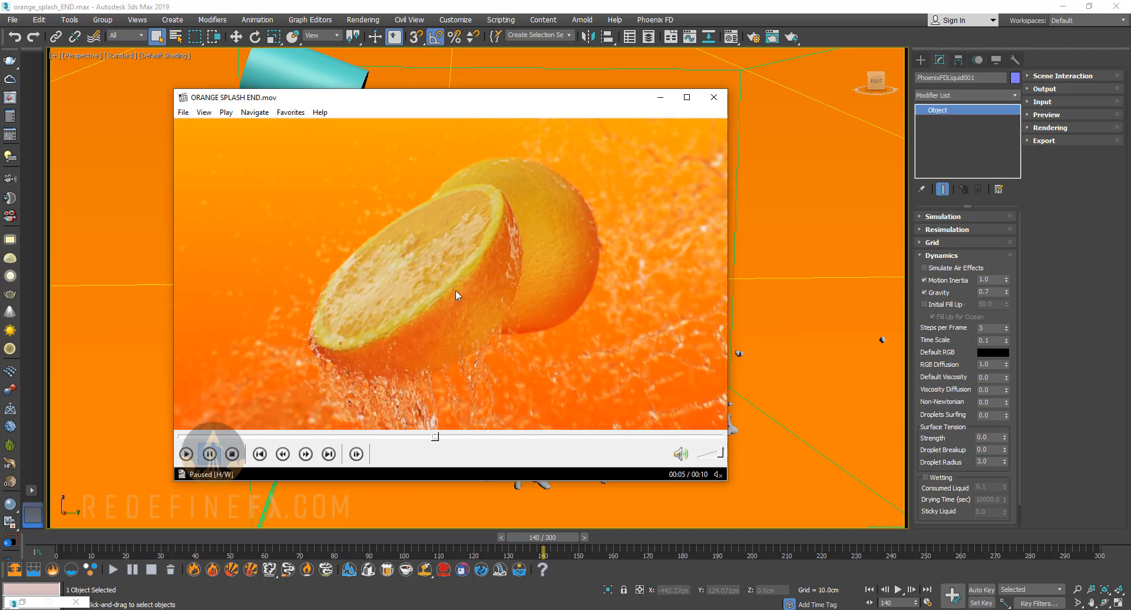
mouse_move(437, 339)
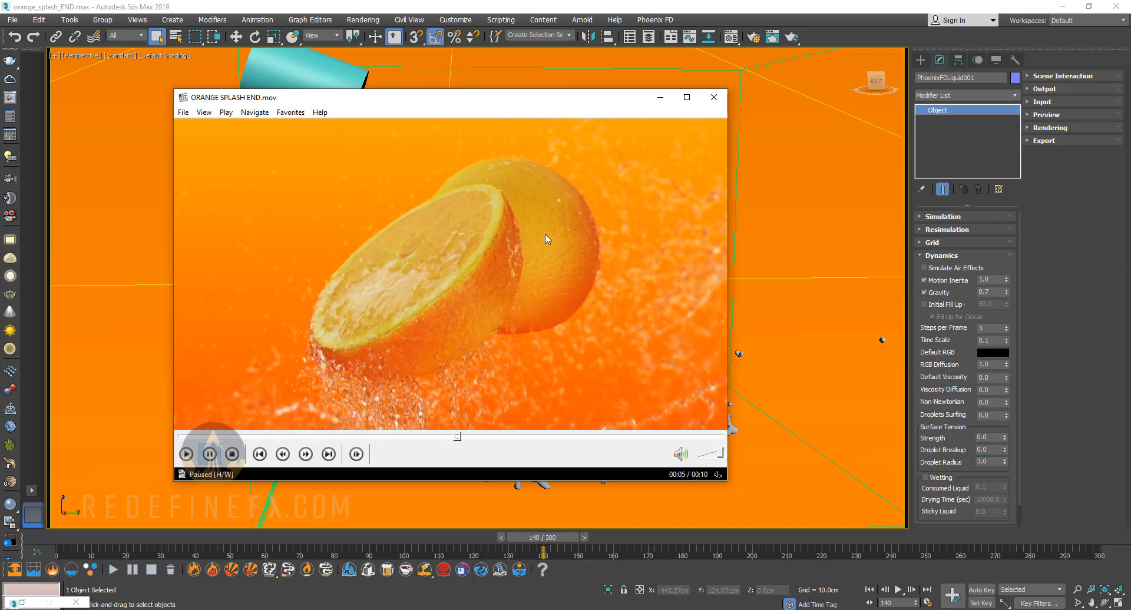
left_click(186, 453)
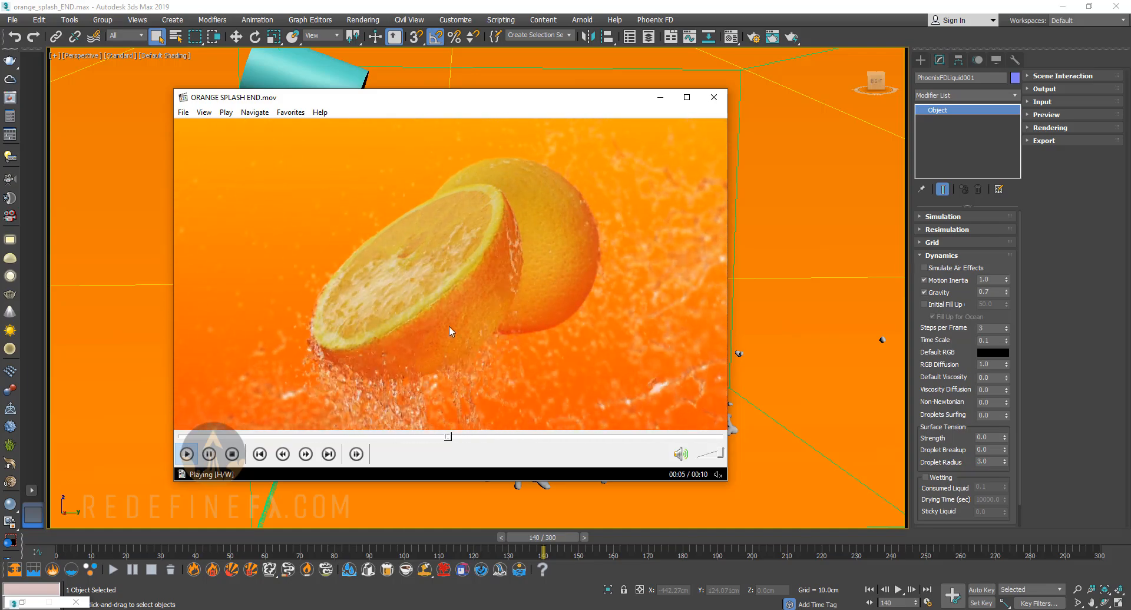
left_click(208, 453)
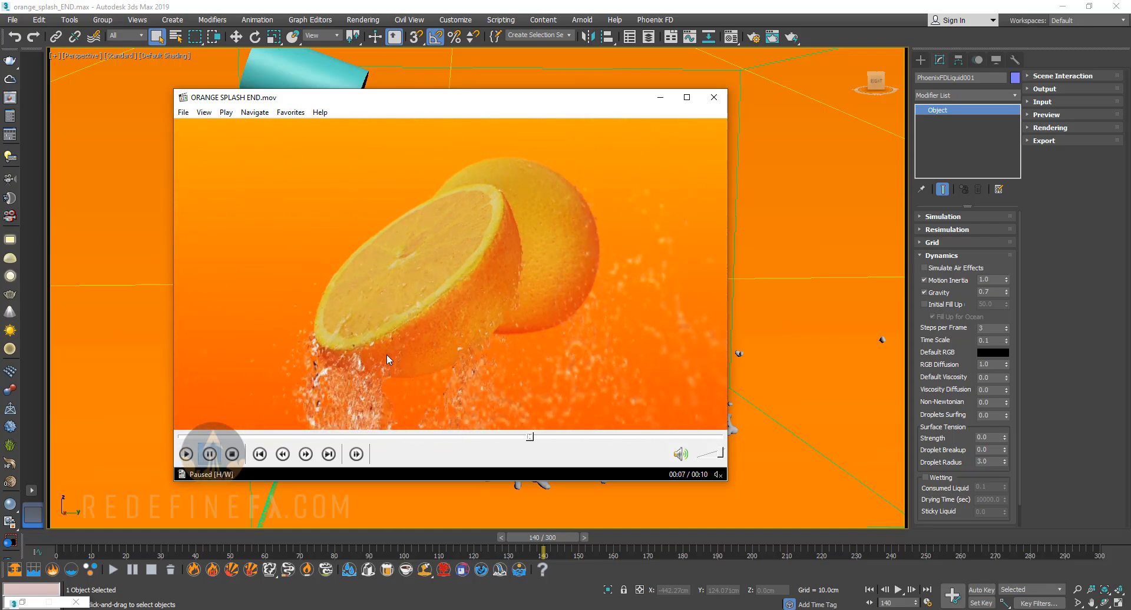
mouse_move(645, 119)
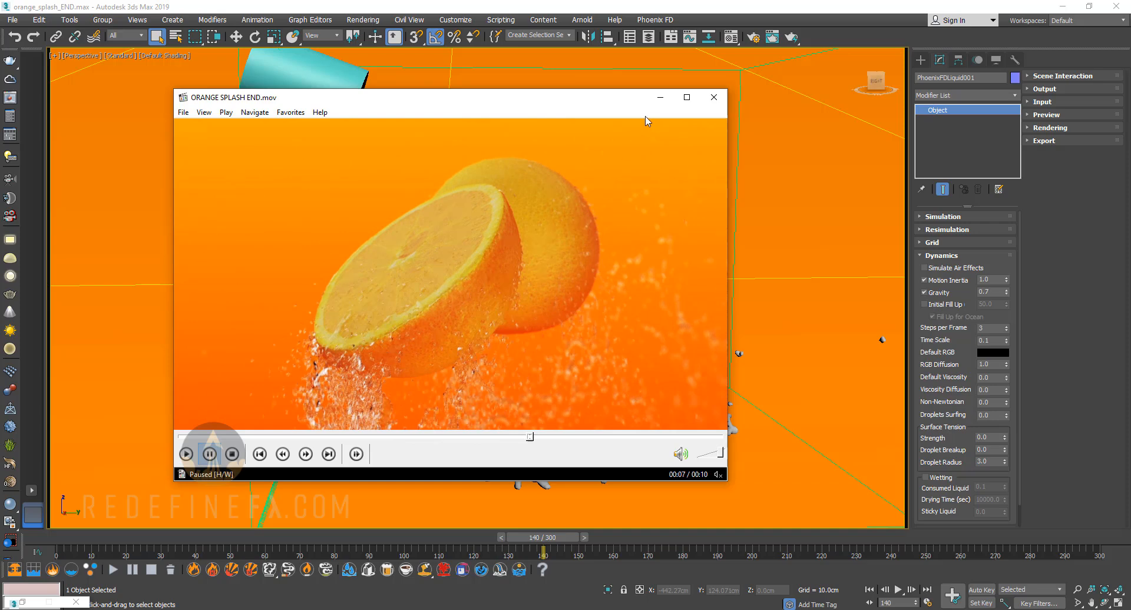
left_click(714, 98)
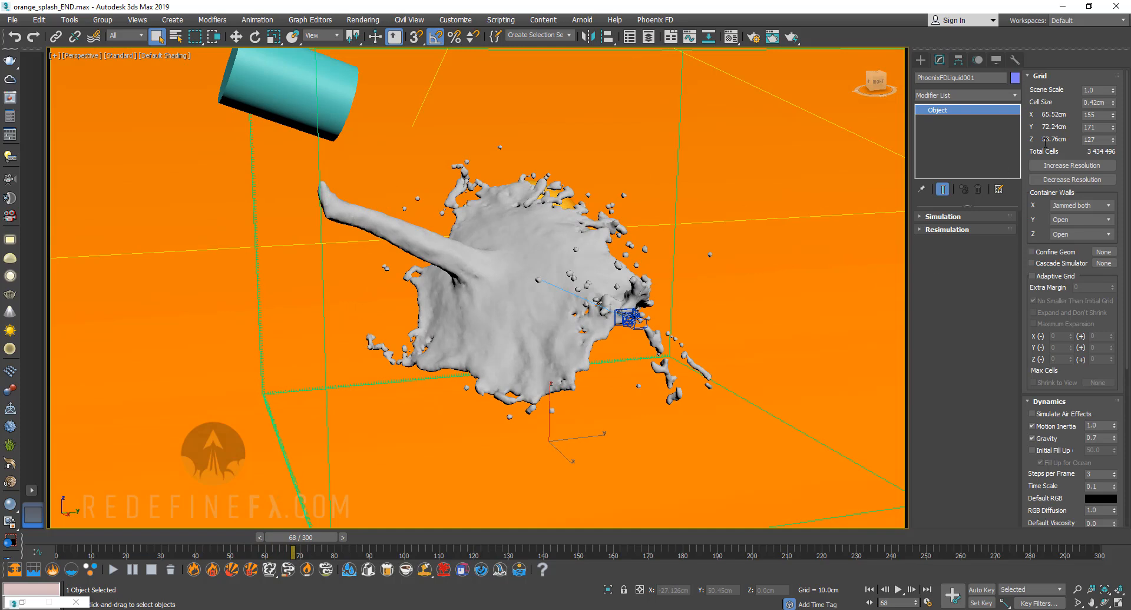
Step: Shrink the grid cell size from 0.42cm to 0.16cm (~61 million cells) and scrub to a later frame
left_click(1118, 104)
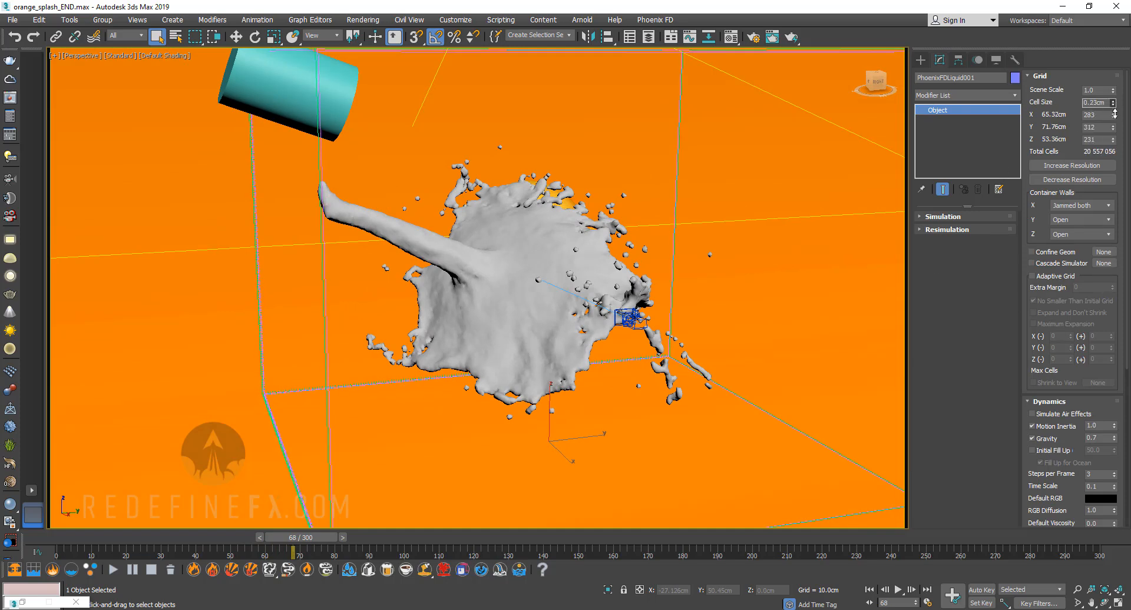
left_click(1119, 99)
type("0.18")
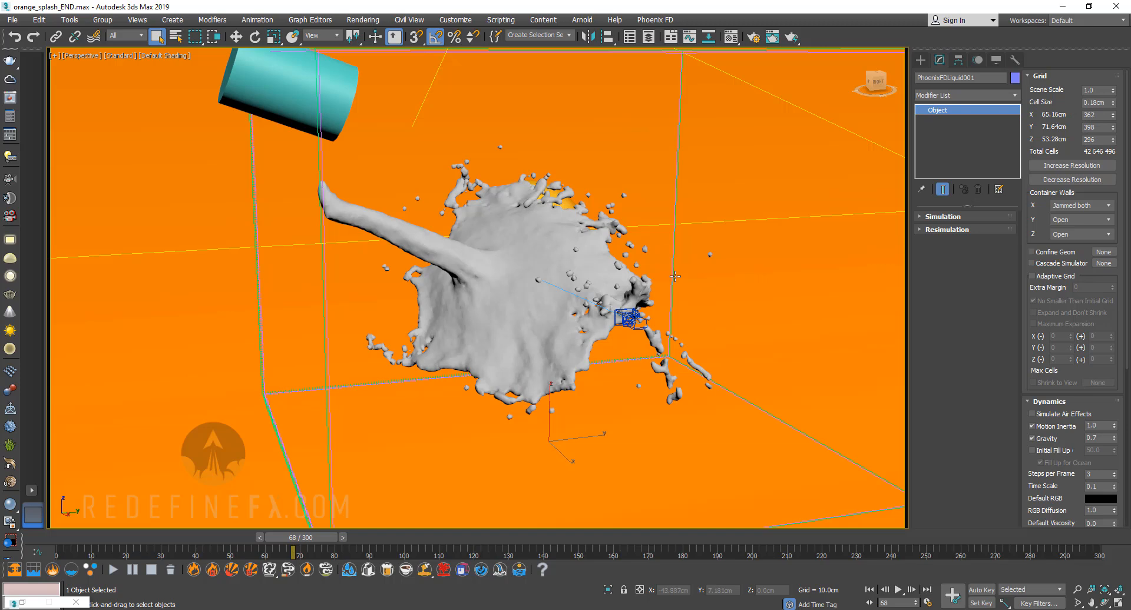
mouse_move(1114, 107)
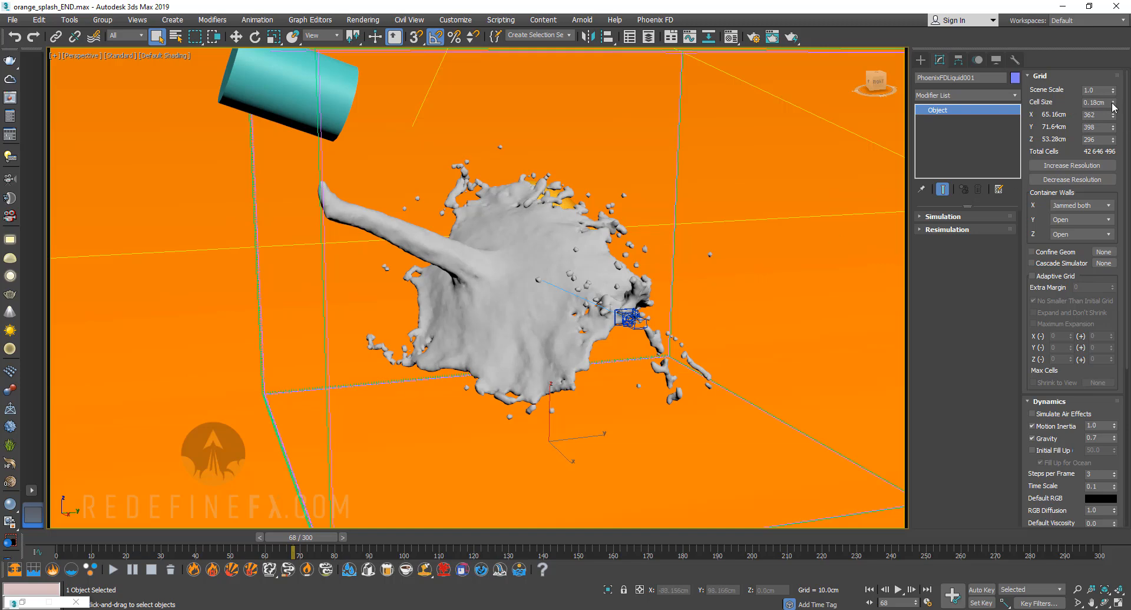
mouse_move(799, 213)
type("0.16")
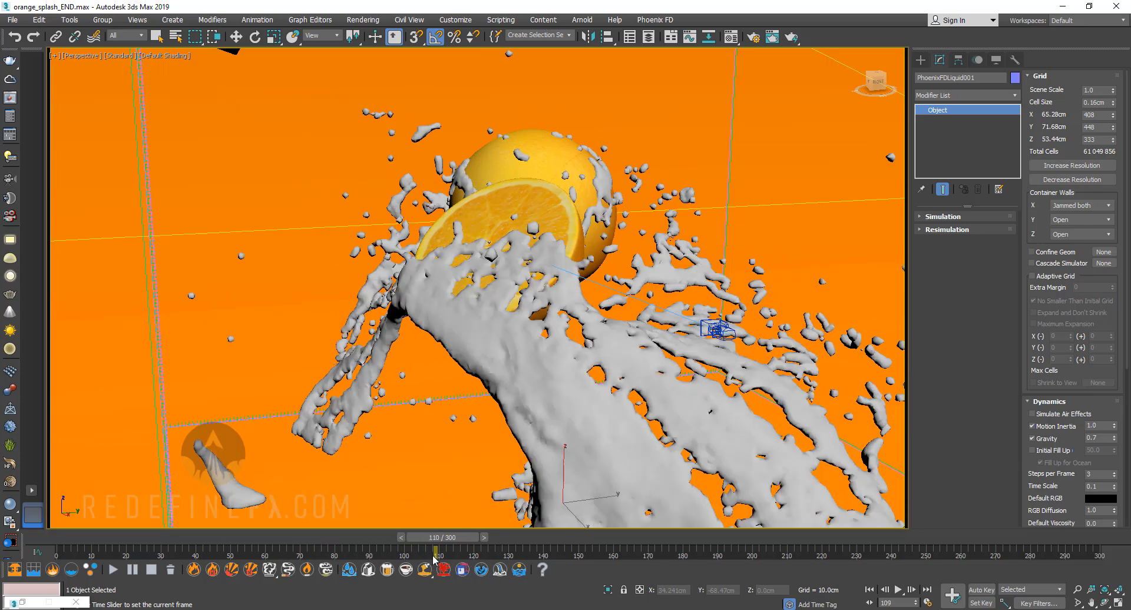
left_click_drag(435, 545, 500, 544)
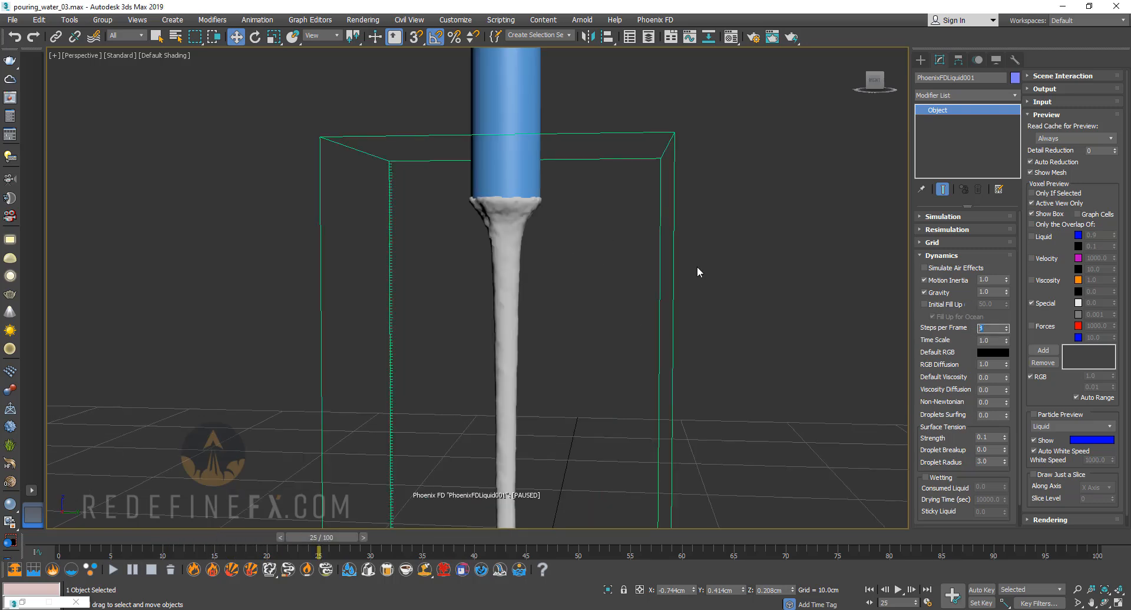
mouse_move(656, 295)
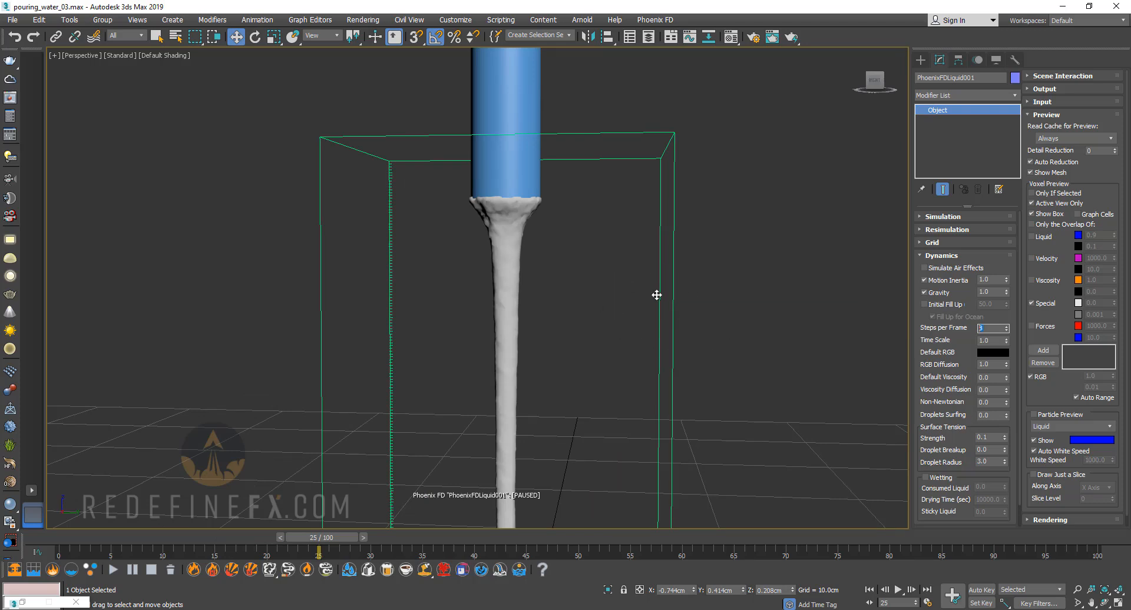
mouse_move(561, 310)
type("8")
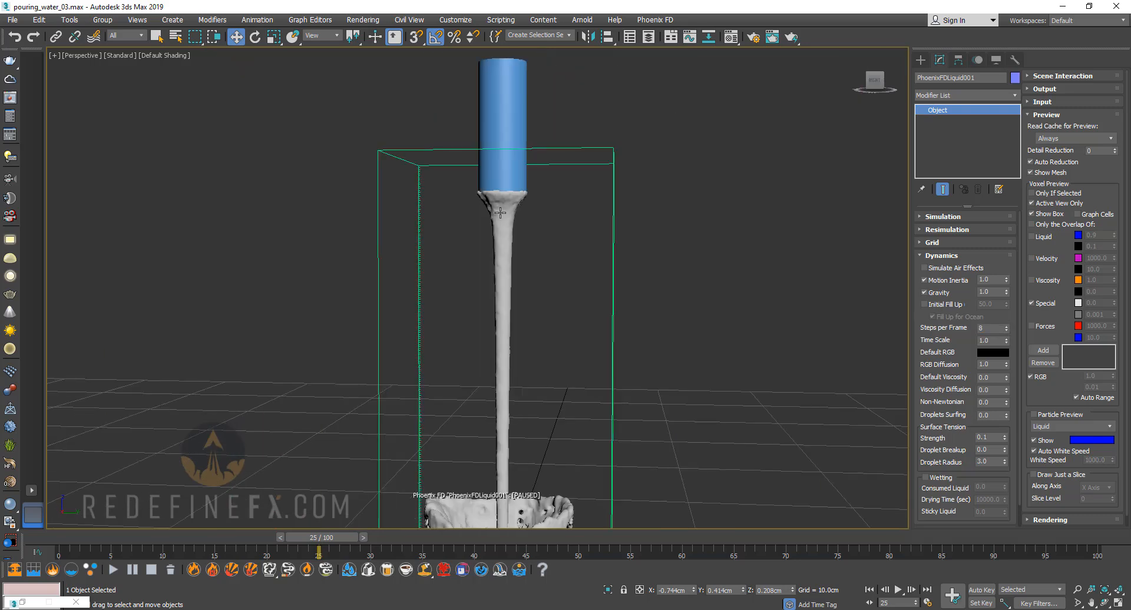
mouse_move(496, 269)
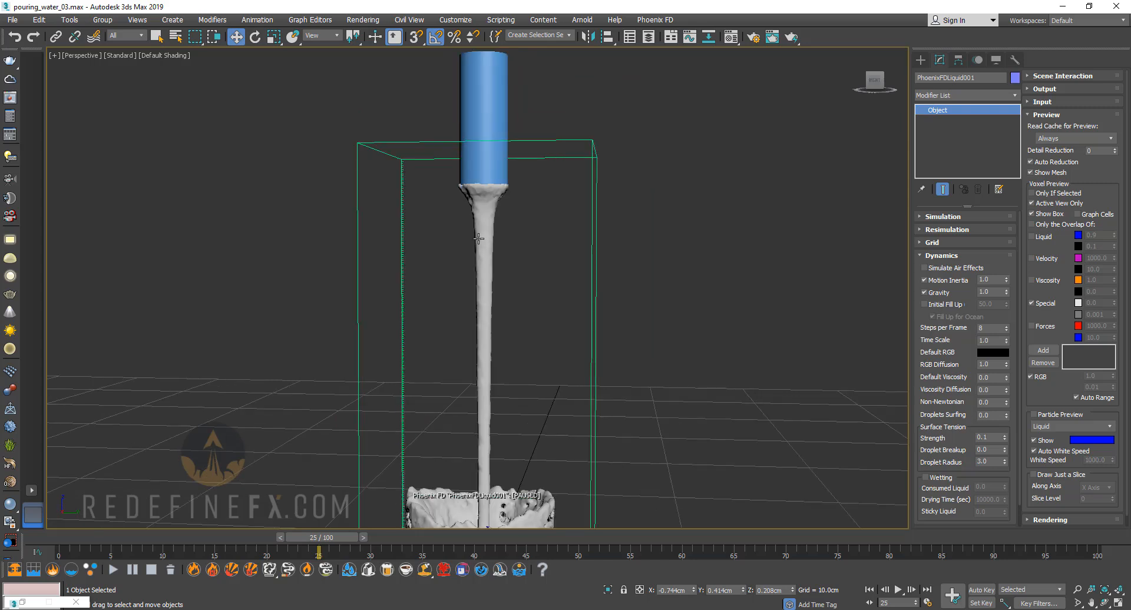
mouse_move(510, 295)
type("4")
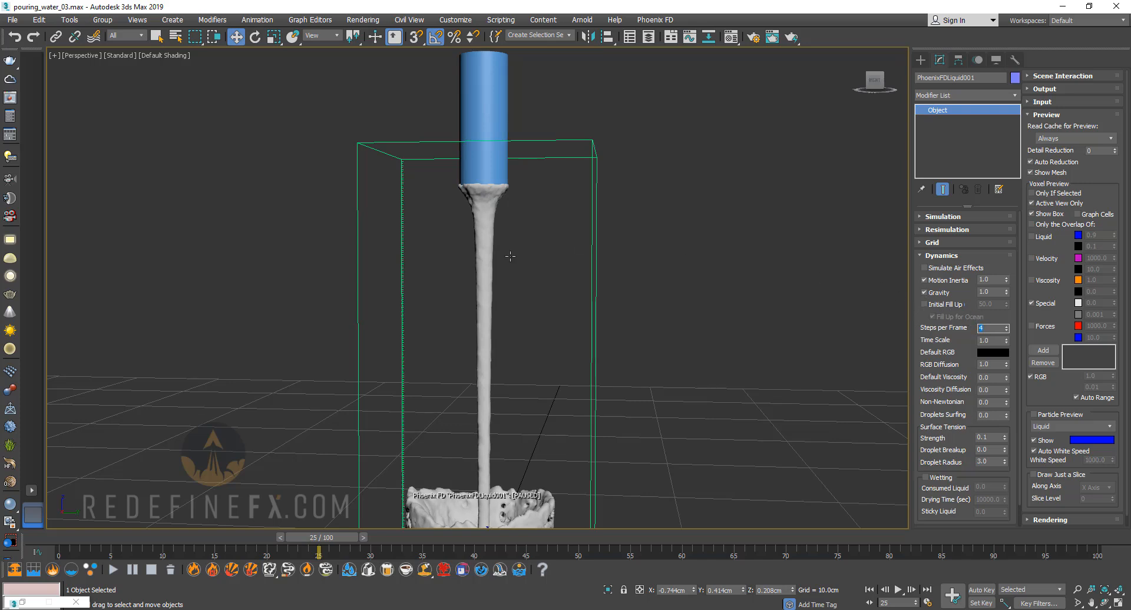
mouse_move(494, 252)
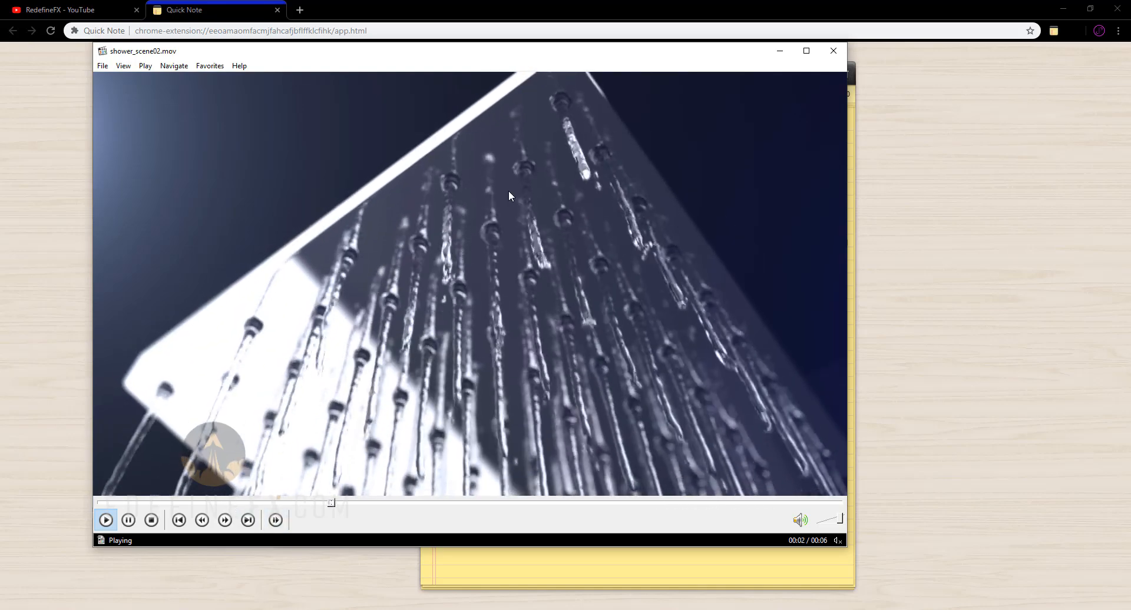
mouse_move(577, 263)
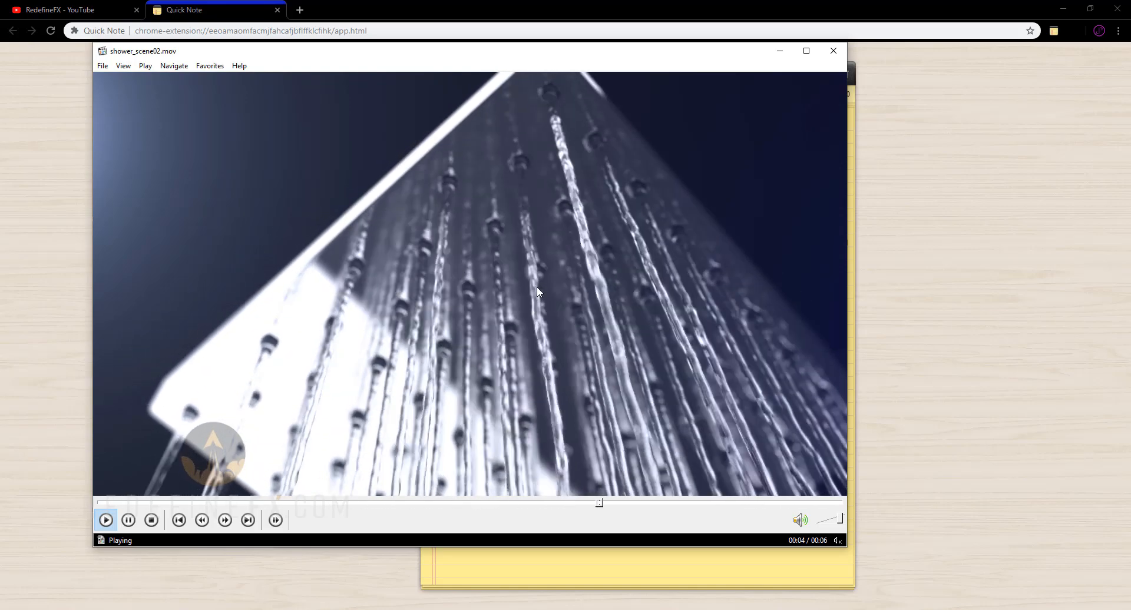
Step: Play the shower_scene02.mov render of water streaming from the shower head
left_click(178, 519)
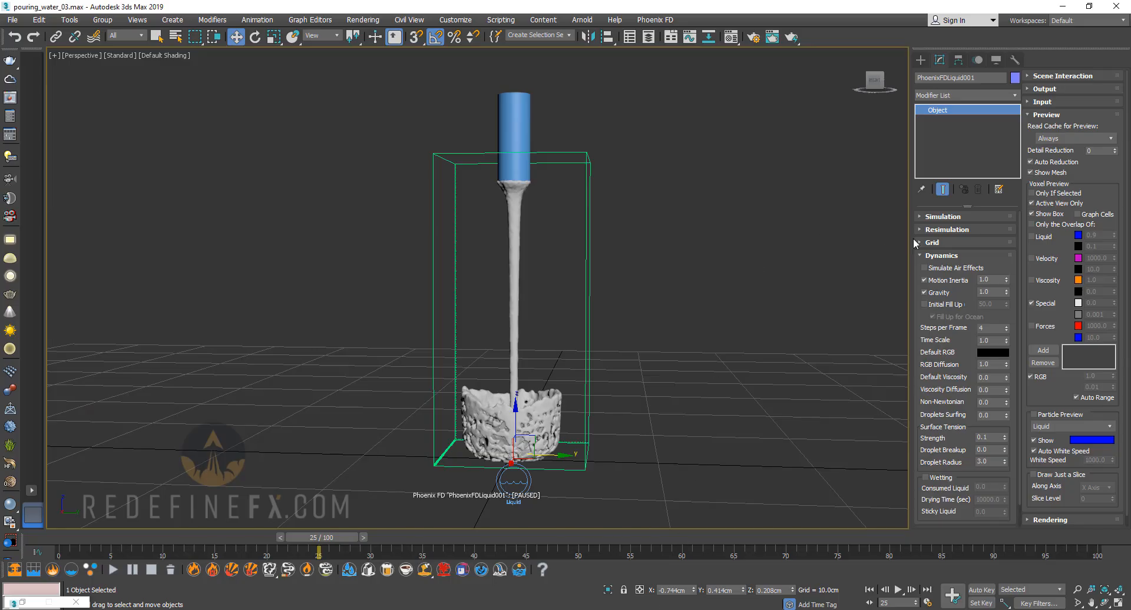
Step: Set the pouring water's time scale to 0.1 and play the slow-motion shower clip
left_click(943, 217)
type("0.1")
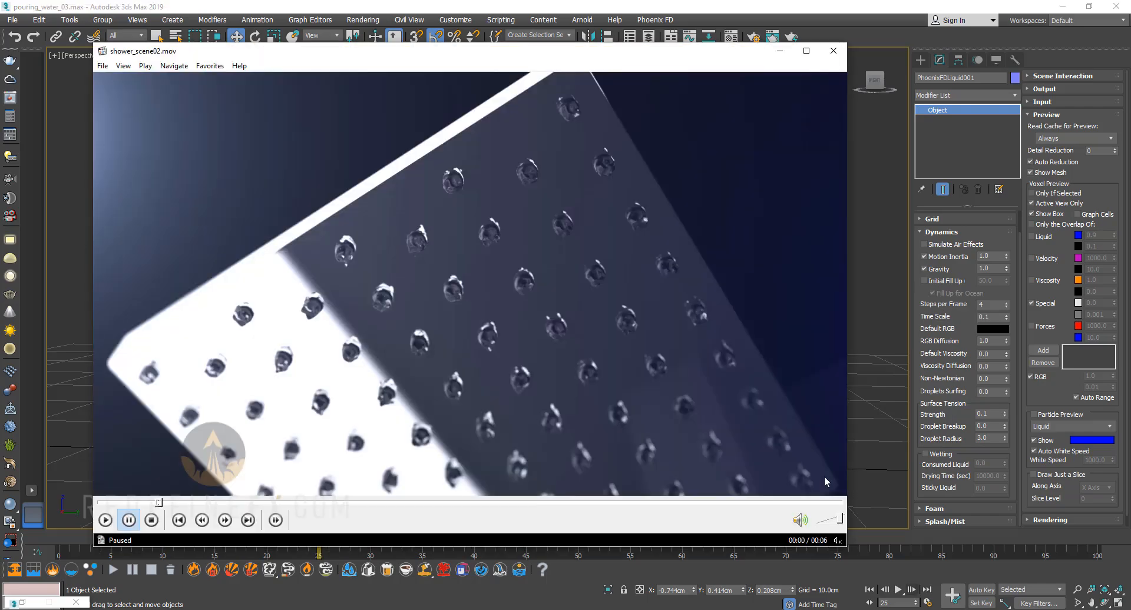
left_click(105, 520)
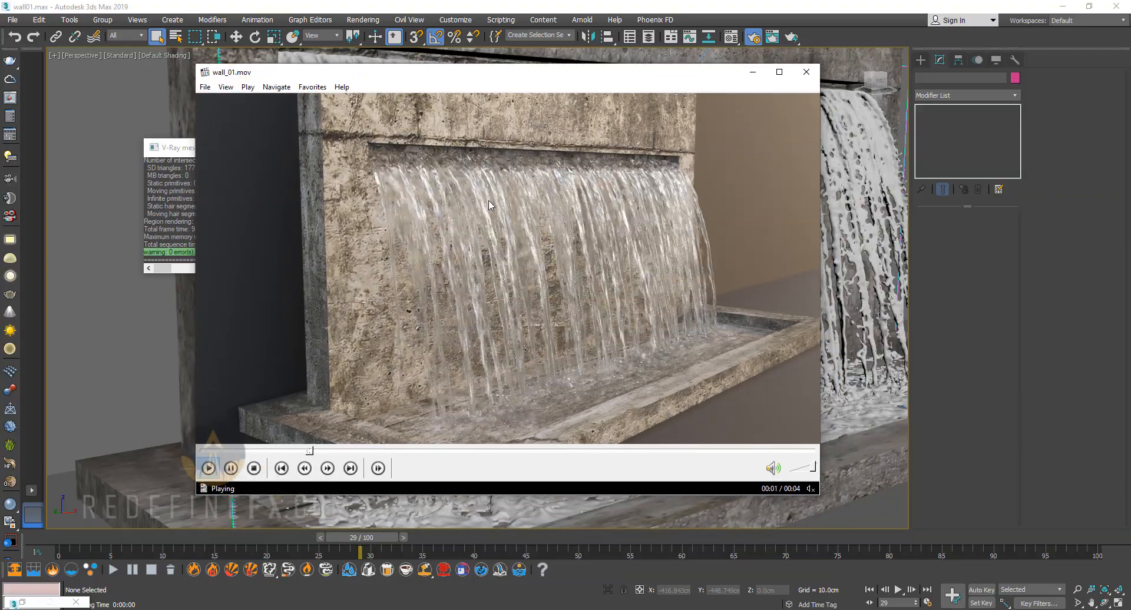
Step: Pause wall_01.mov and close the player, leaving the waterfall mesh in the viewport
left_click(230, 468)
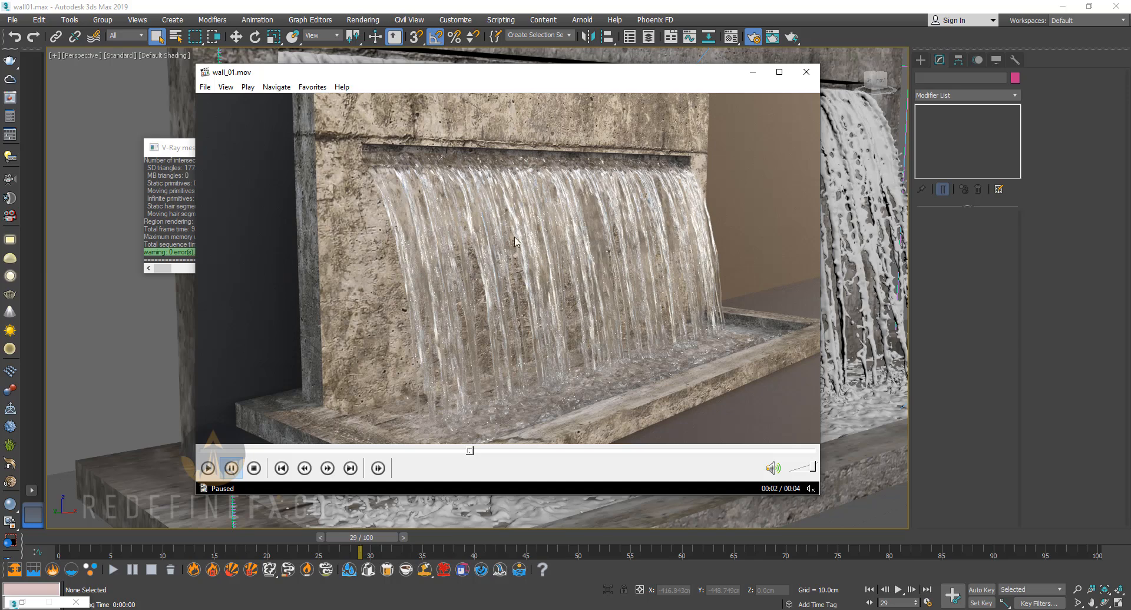
mouse_move(519, 316)
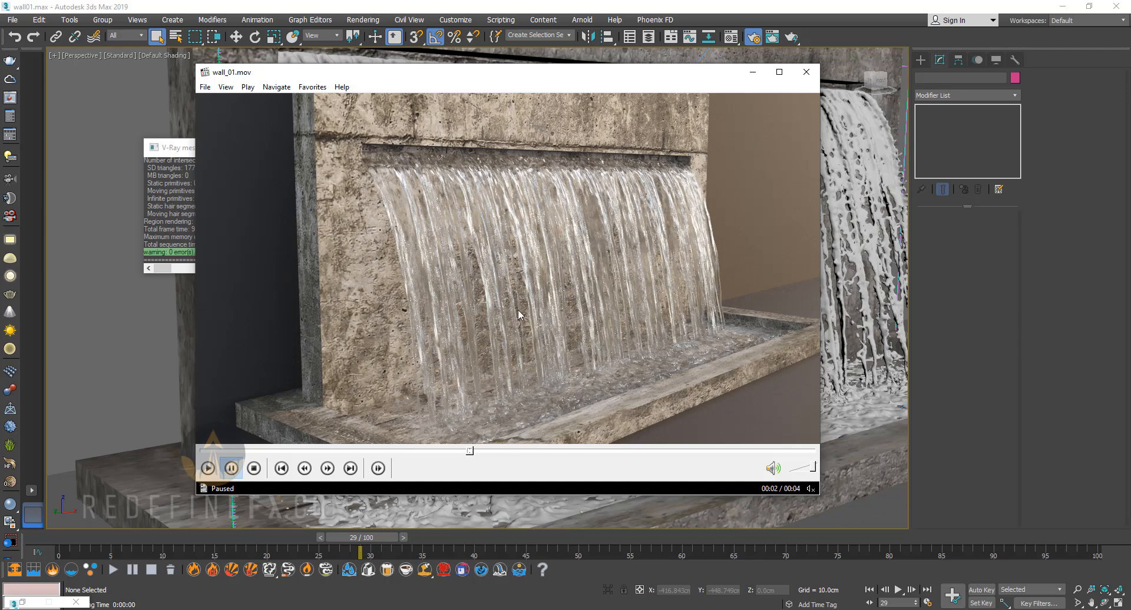
mouse_move(481, 333)
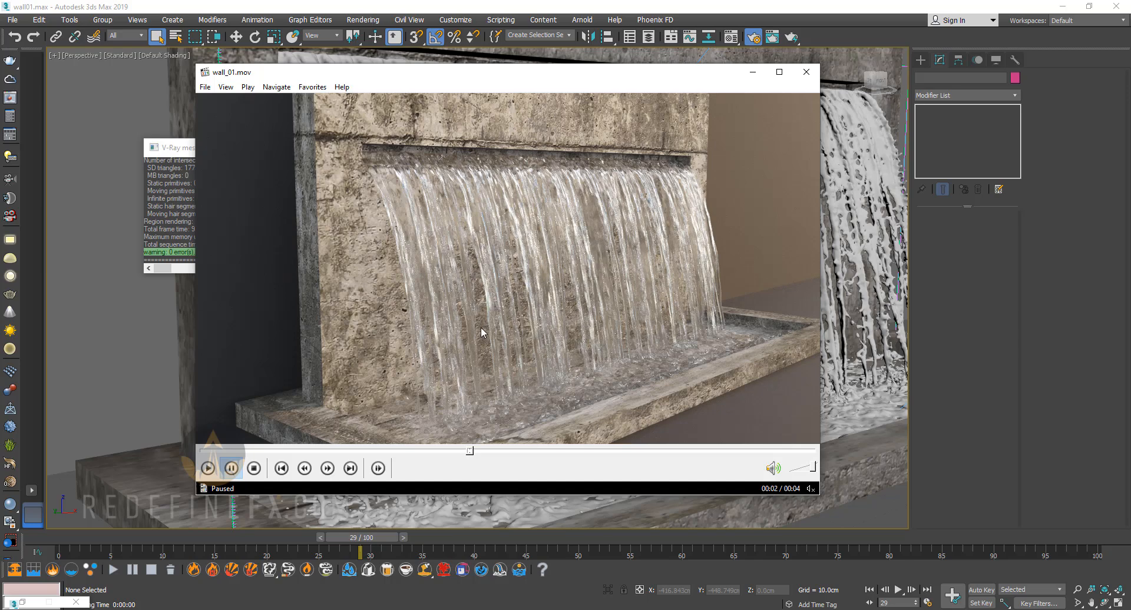
left_click(806, 72)
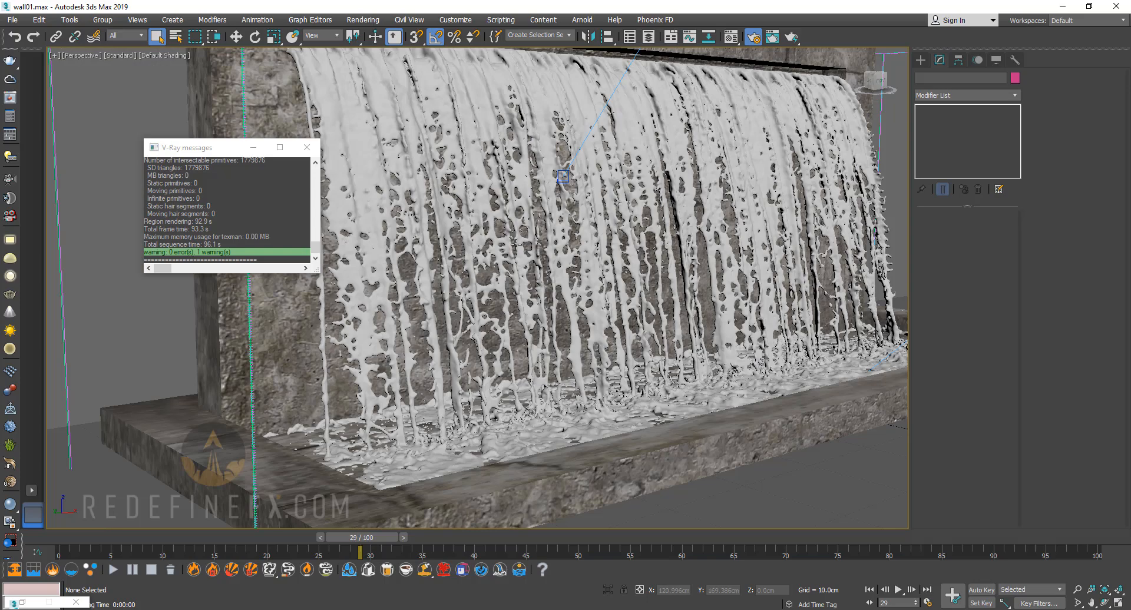
mouse_move(513, 258)
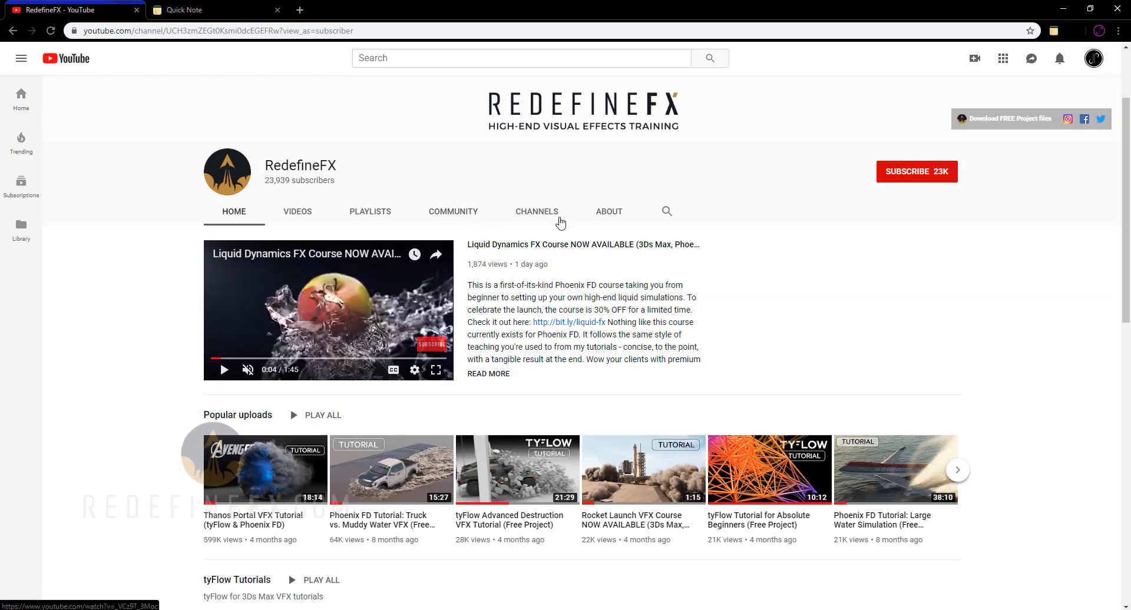
mouse_move(538, 245)
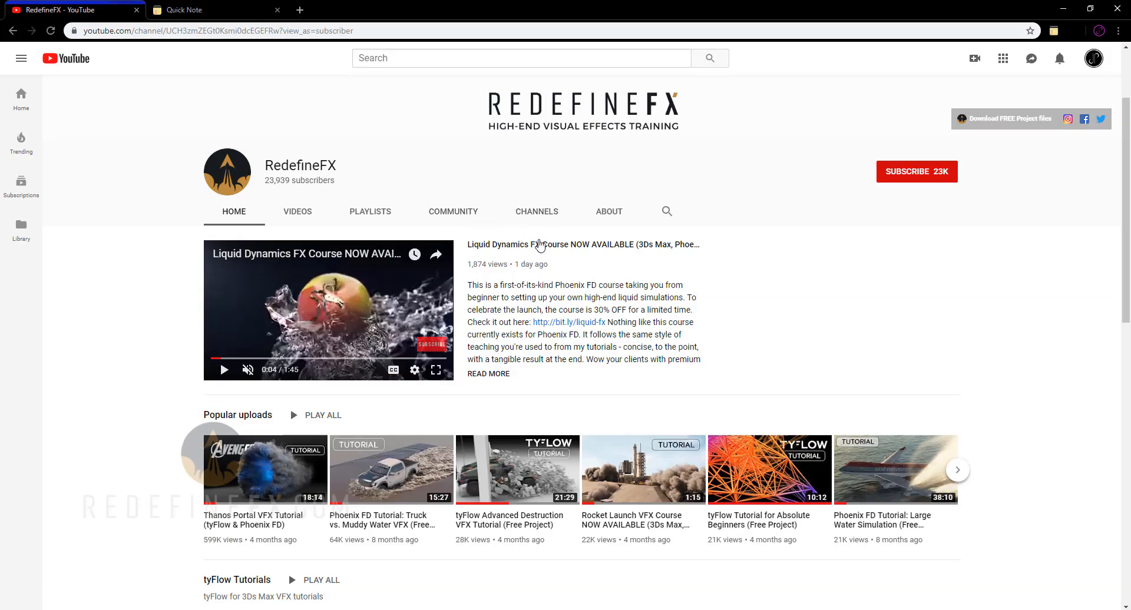
mouse_move(550, 283)
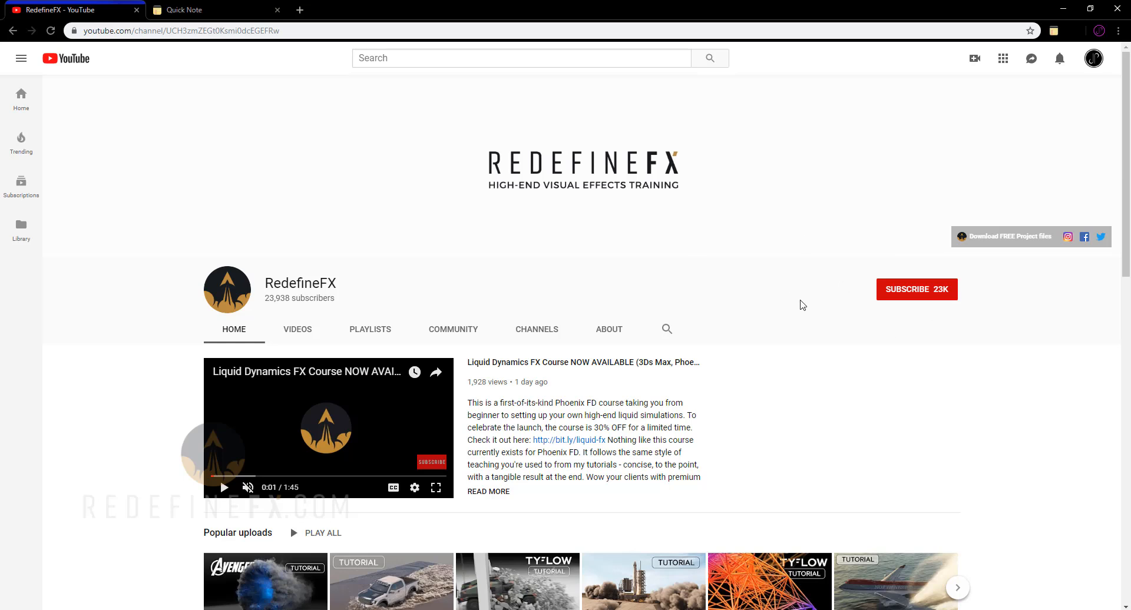
mouse_move(625, 245)
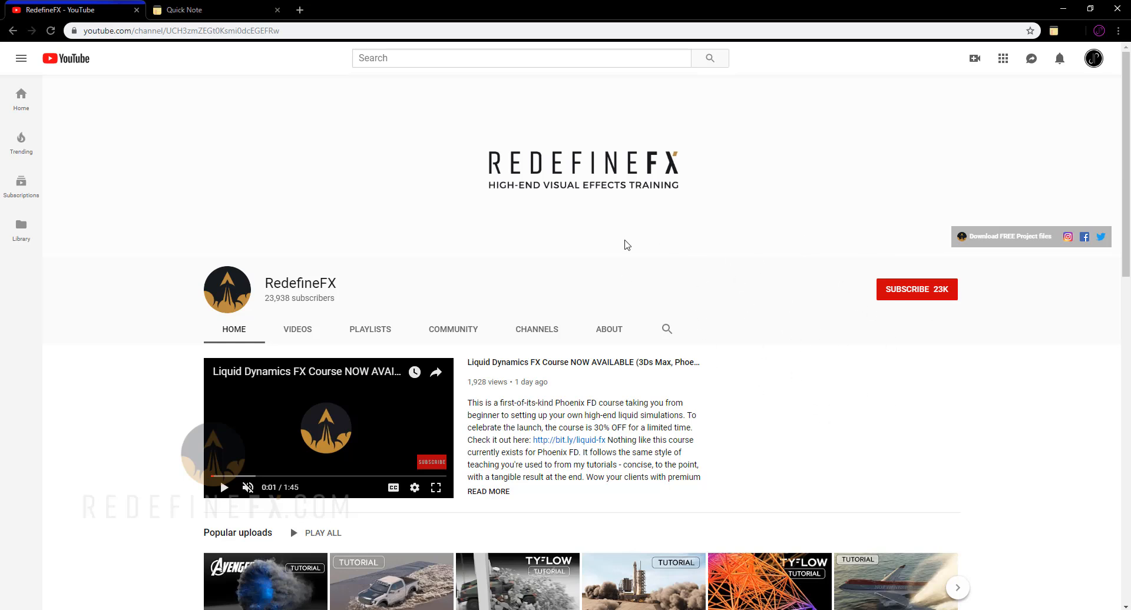
mouse_move(700, 304)
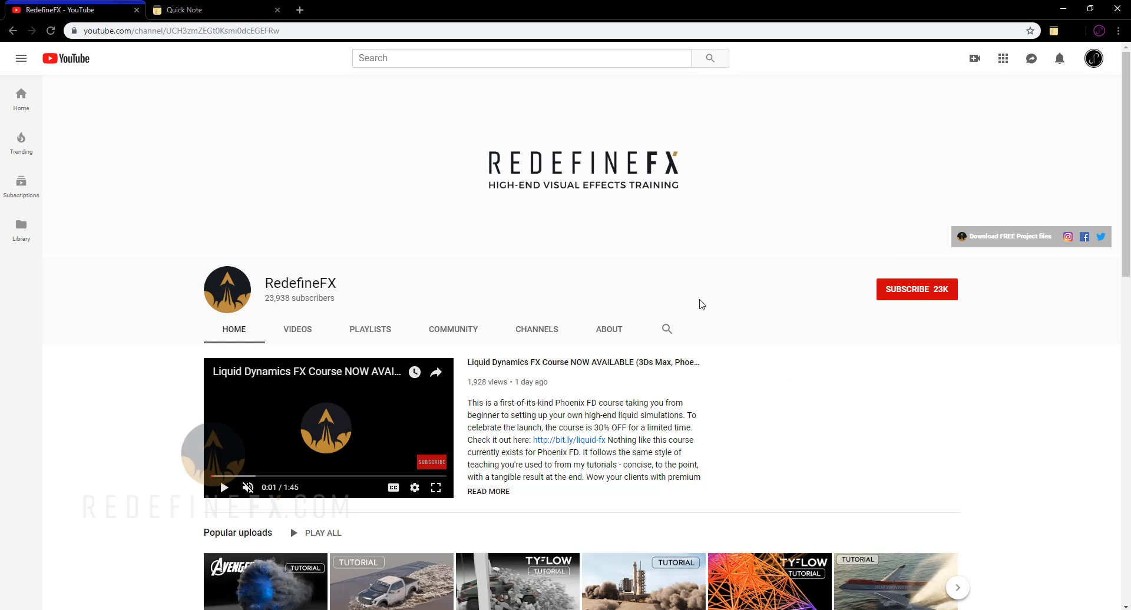